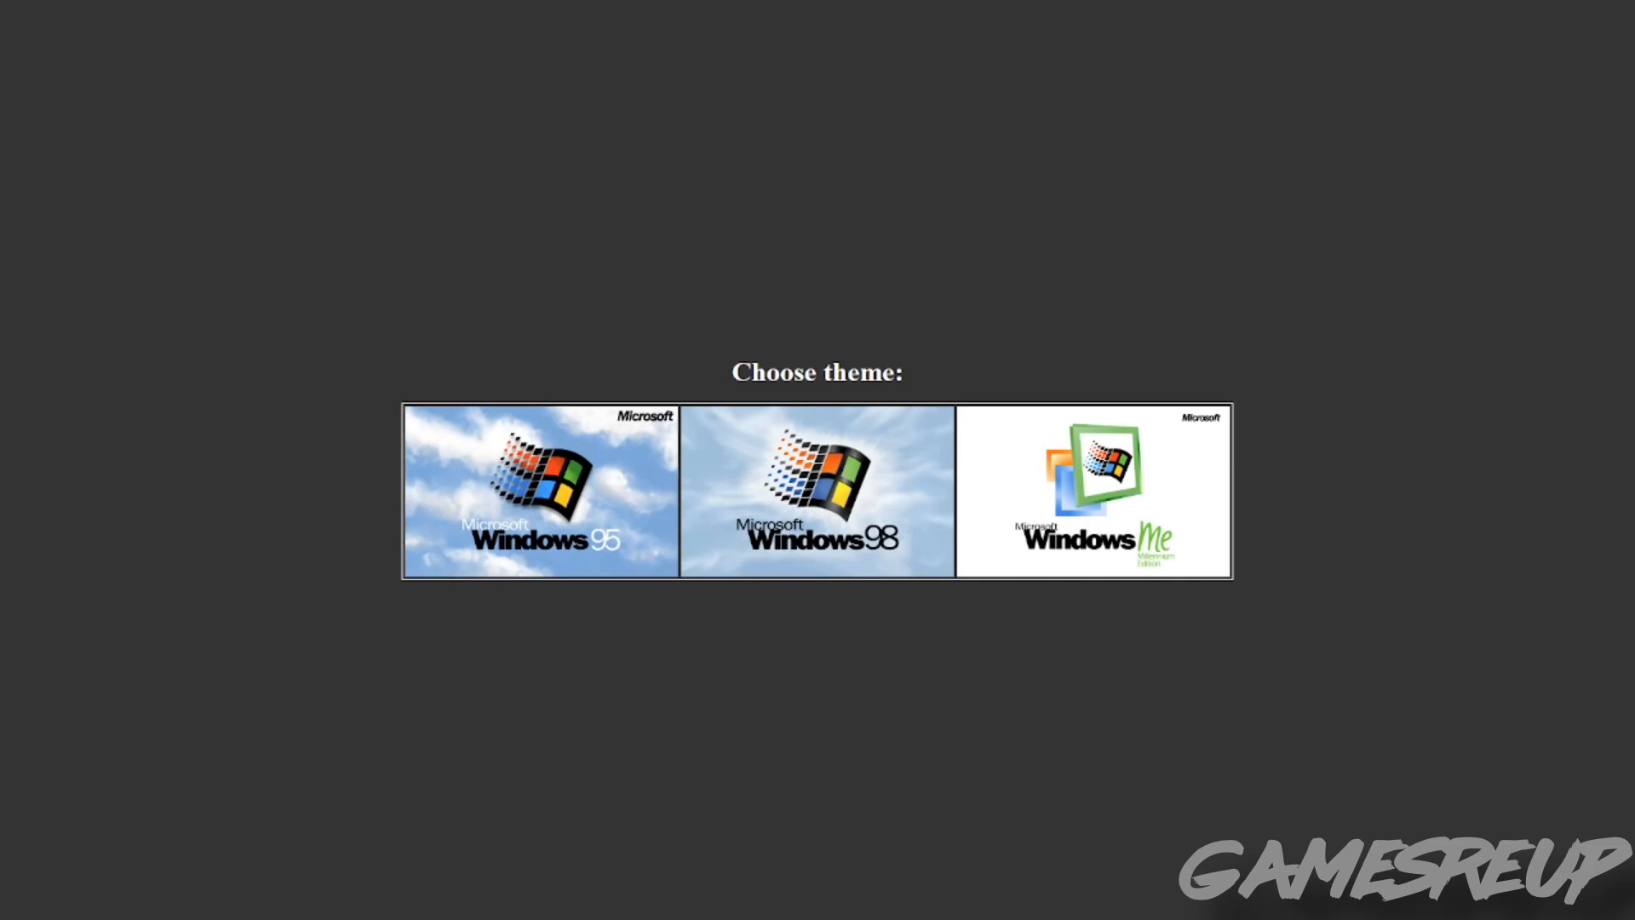
pyautogui.moveTo(376, 742)
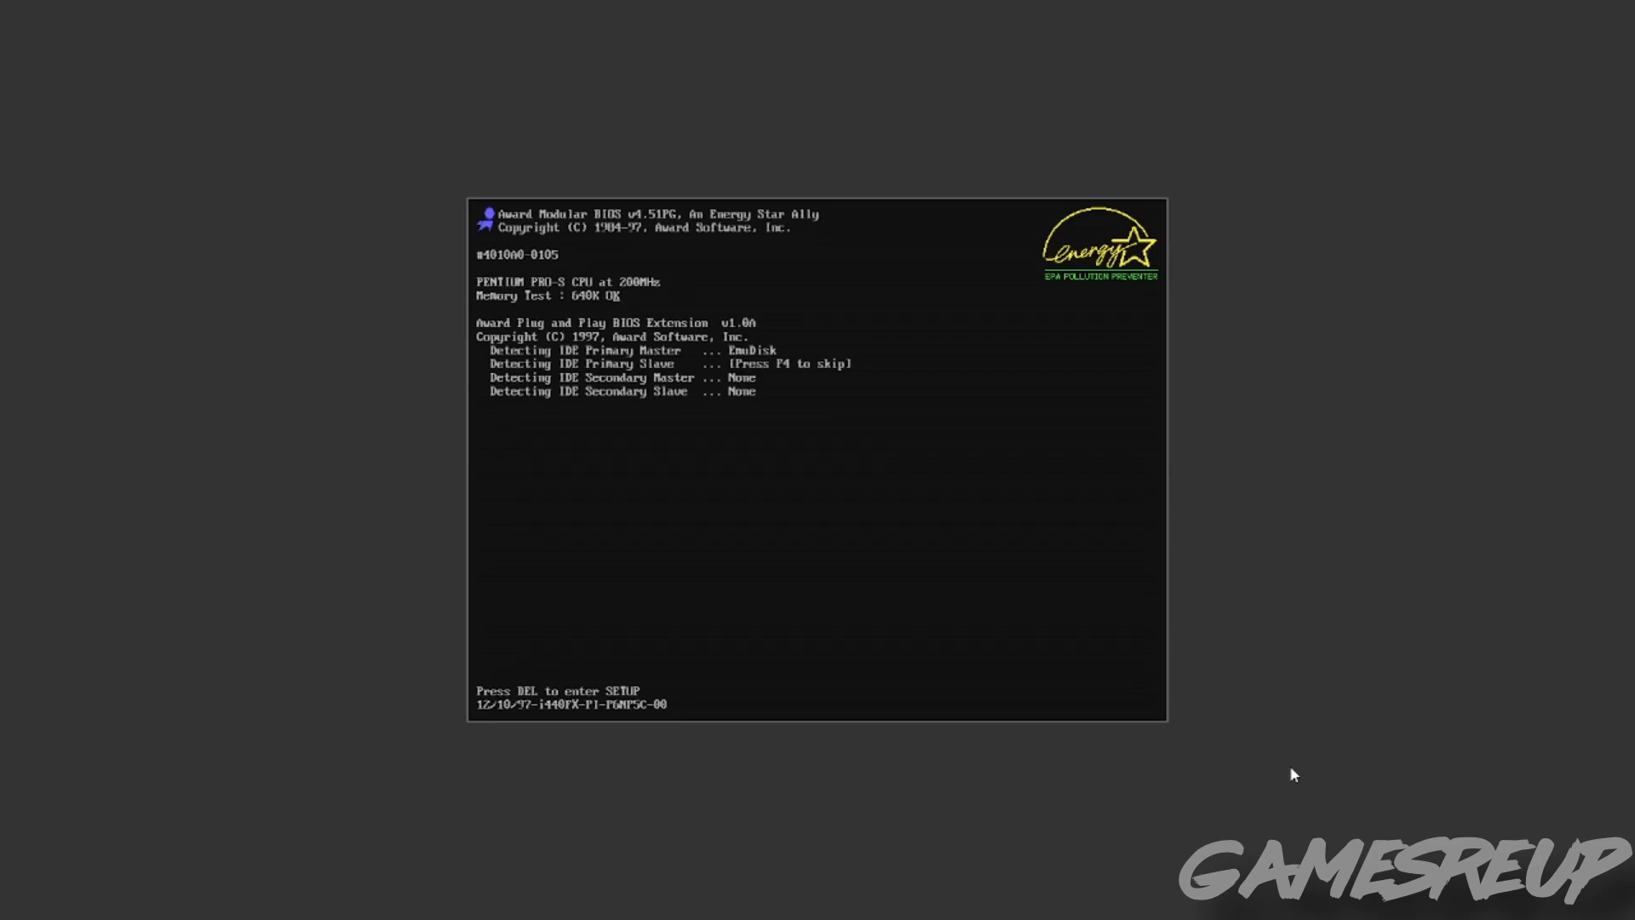
# - Skip the slow boot disk detection so the desktop loads with Notepad's about text
pyautogui.press('Delete')
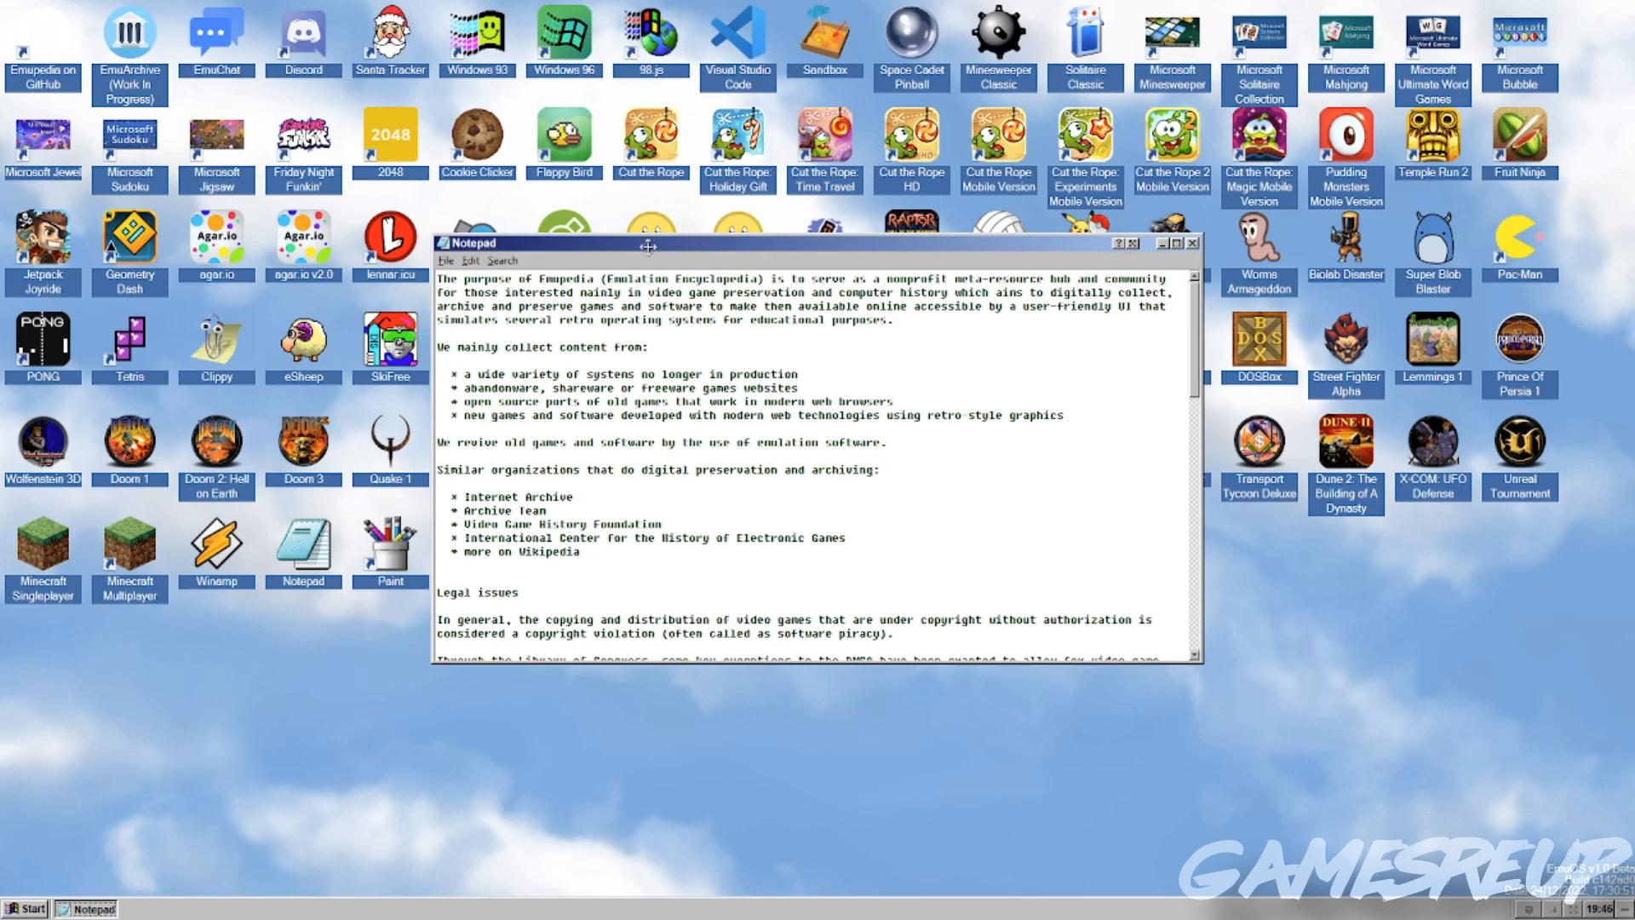
pyautogui.moveTo(647, 247)
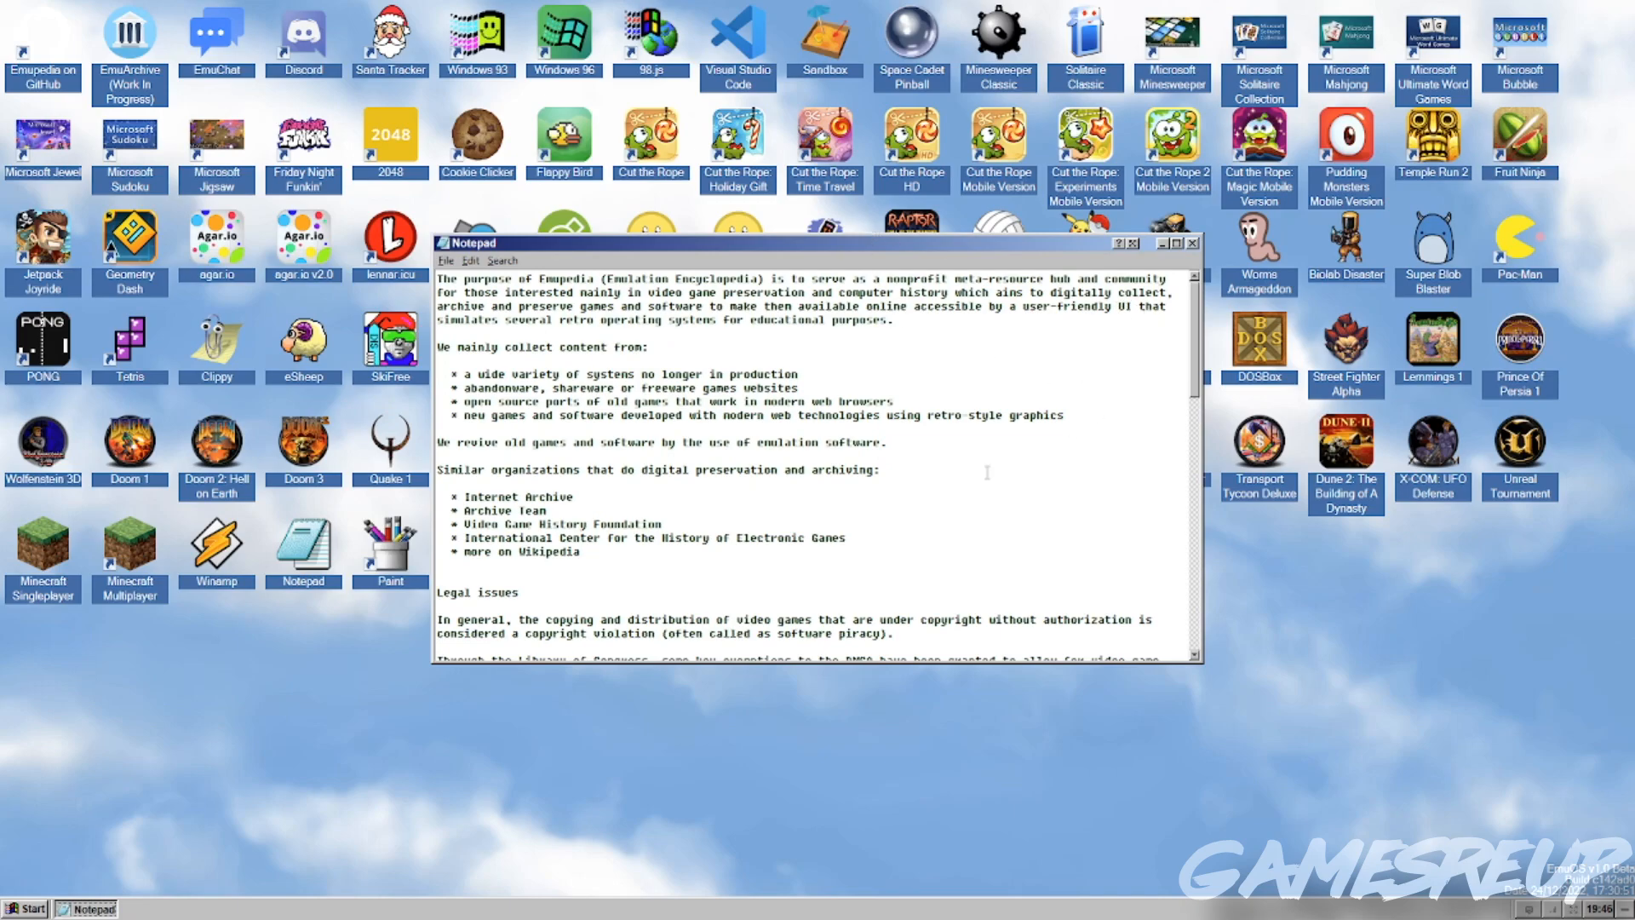
pyautogui.moveTo(705, 359)
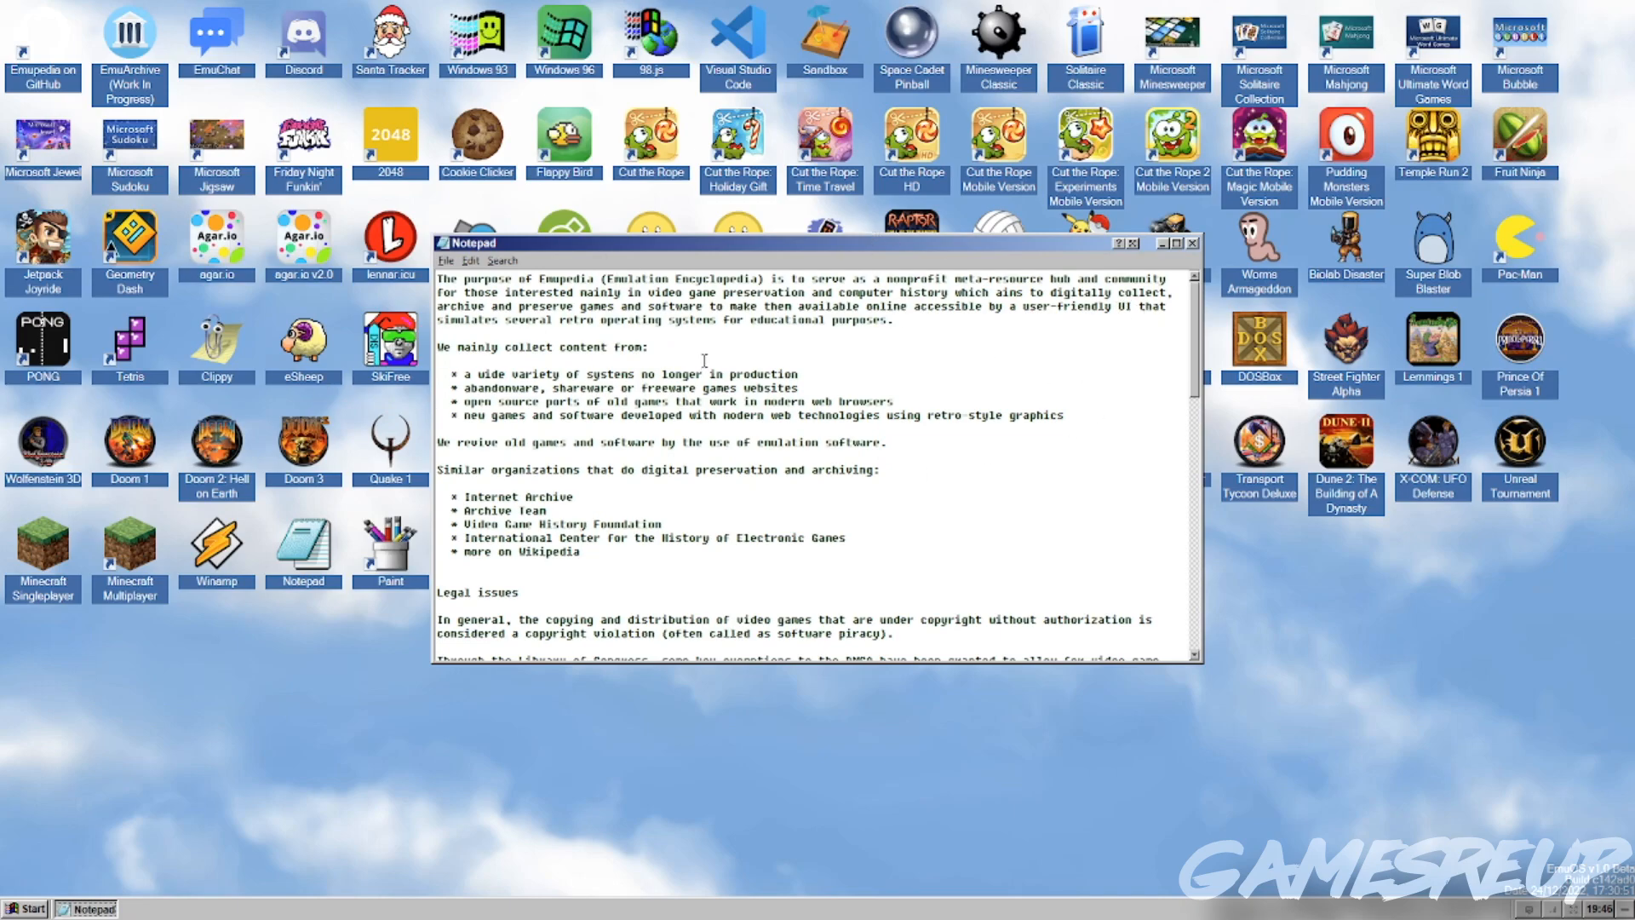
pyautogui.moveTo(860, 323)
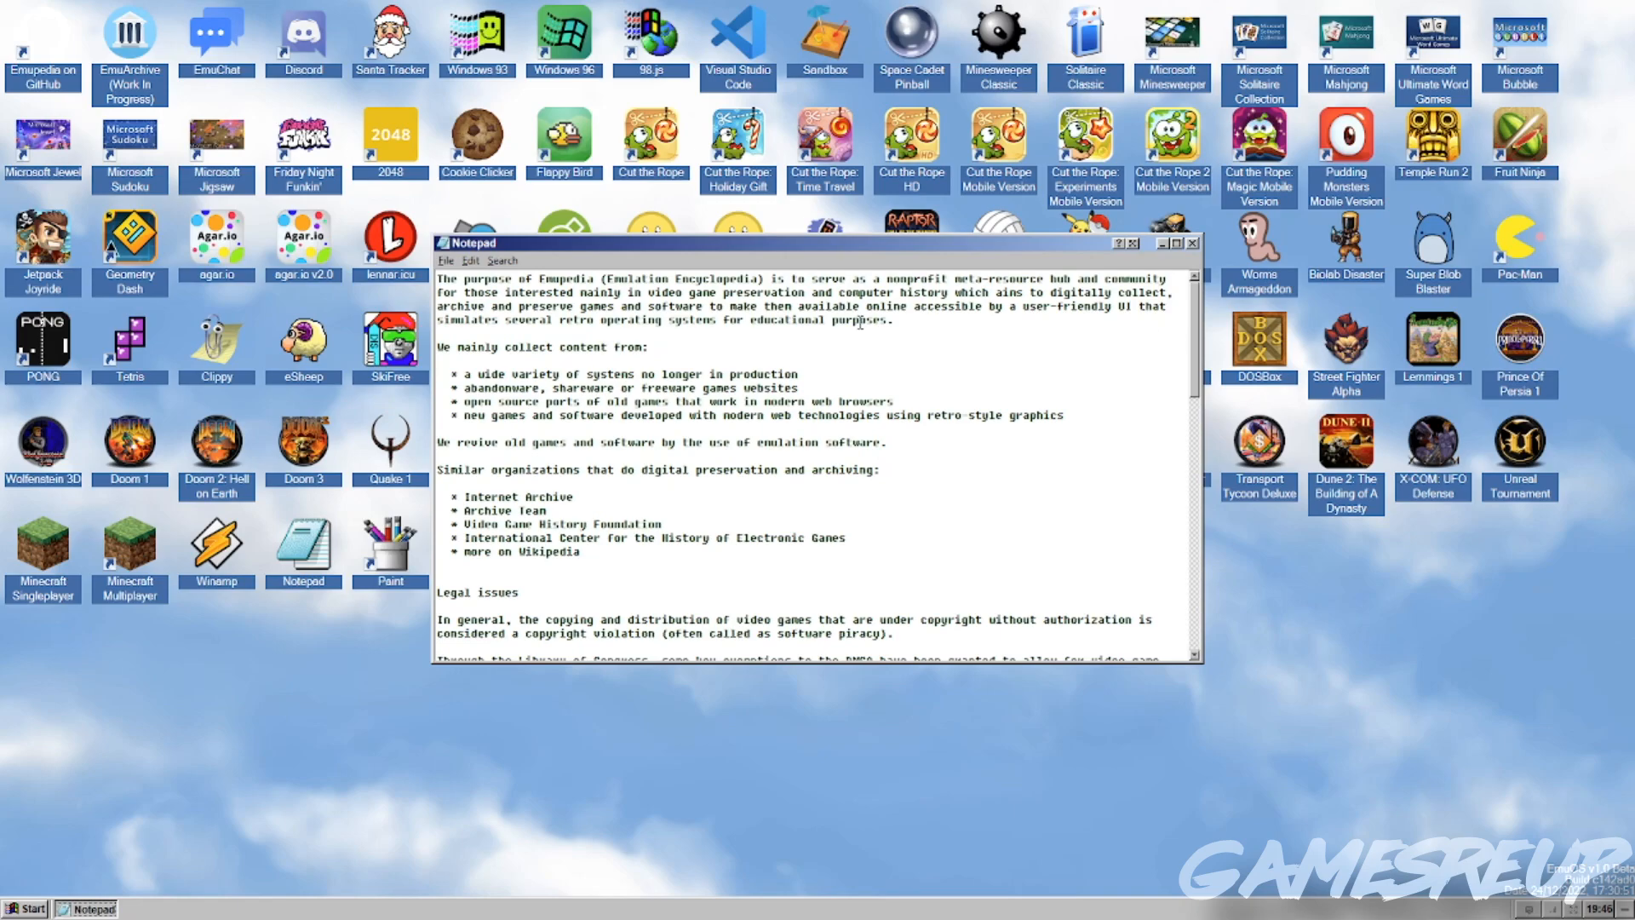
pyautogui.moveTo(552, 322)
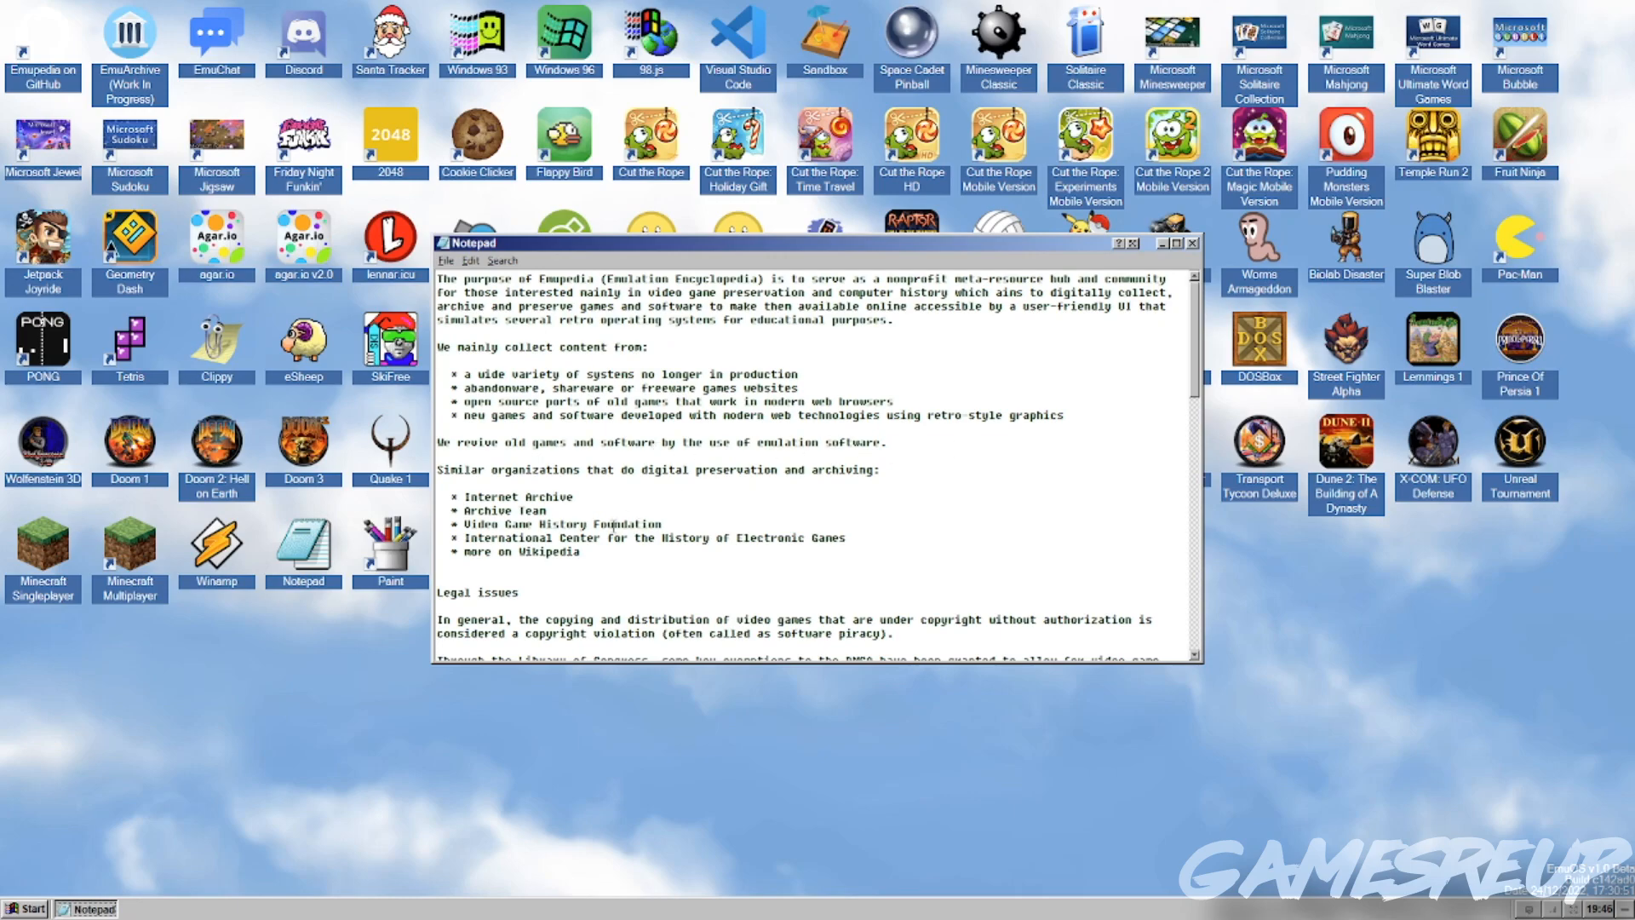
pyautogui.moveTo(892, 529)
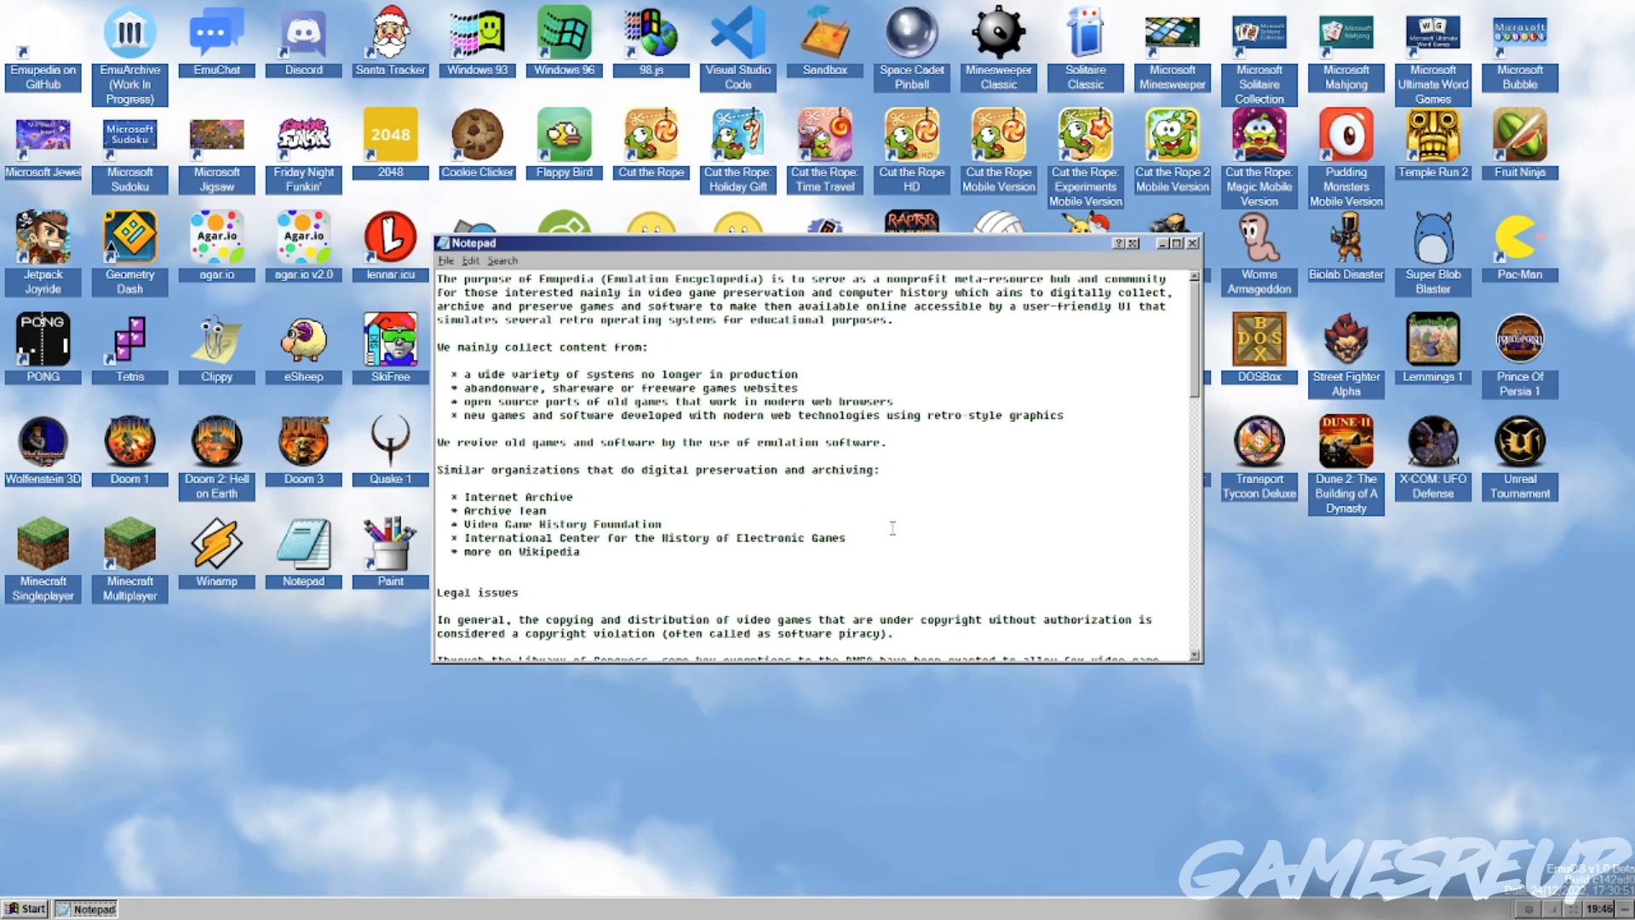
pyautogui.moveTo(960, 521)
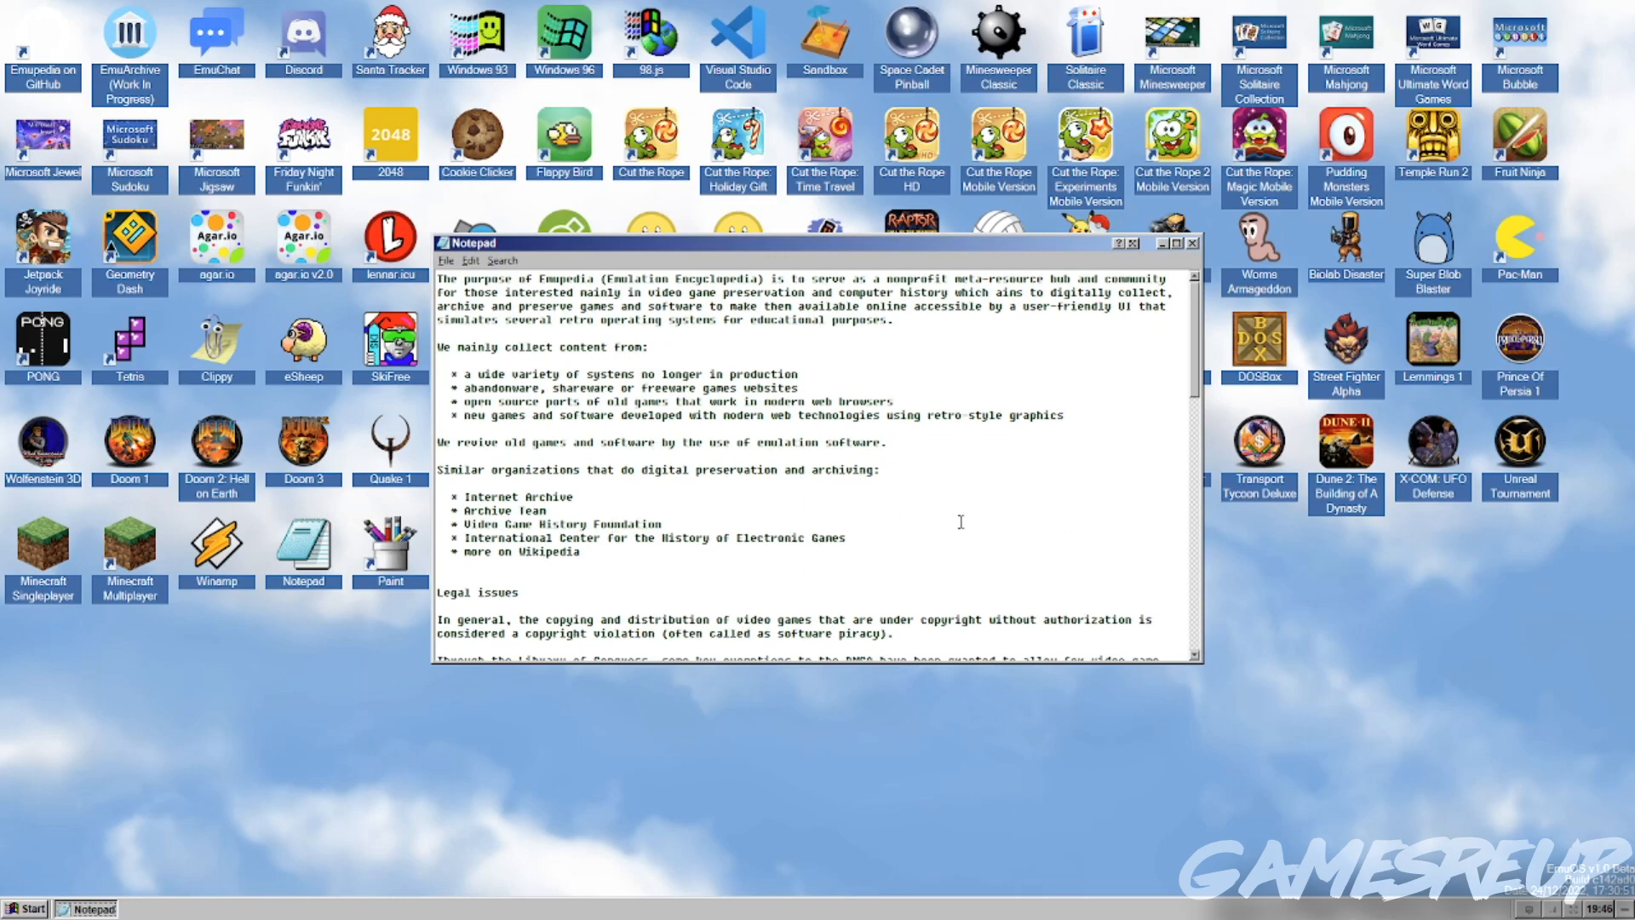
pyautogui.moveTo(1248, 231)
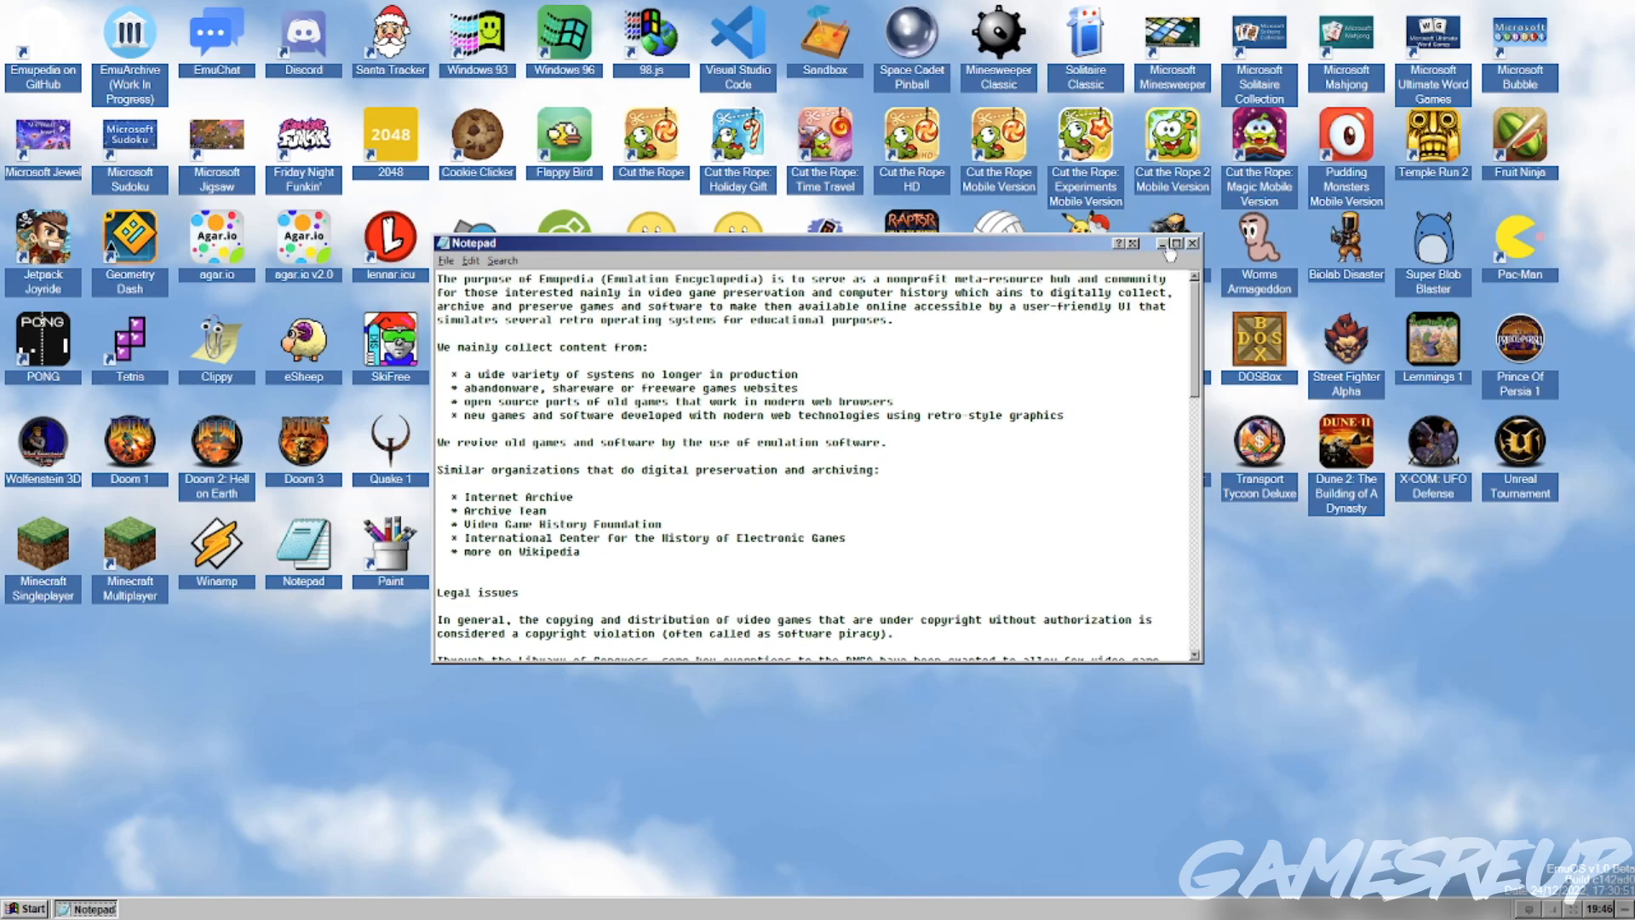
# - Close the Notepad window showing Emupedia's about text
pyautogui.click(1161, 243)
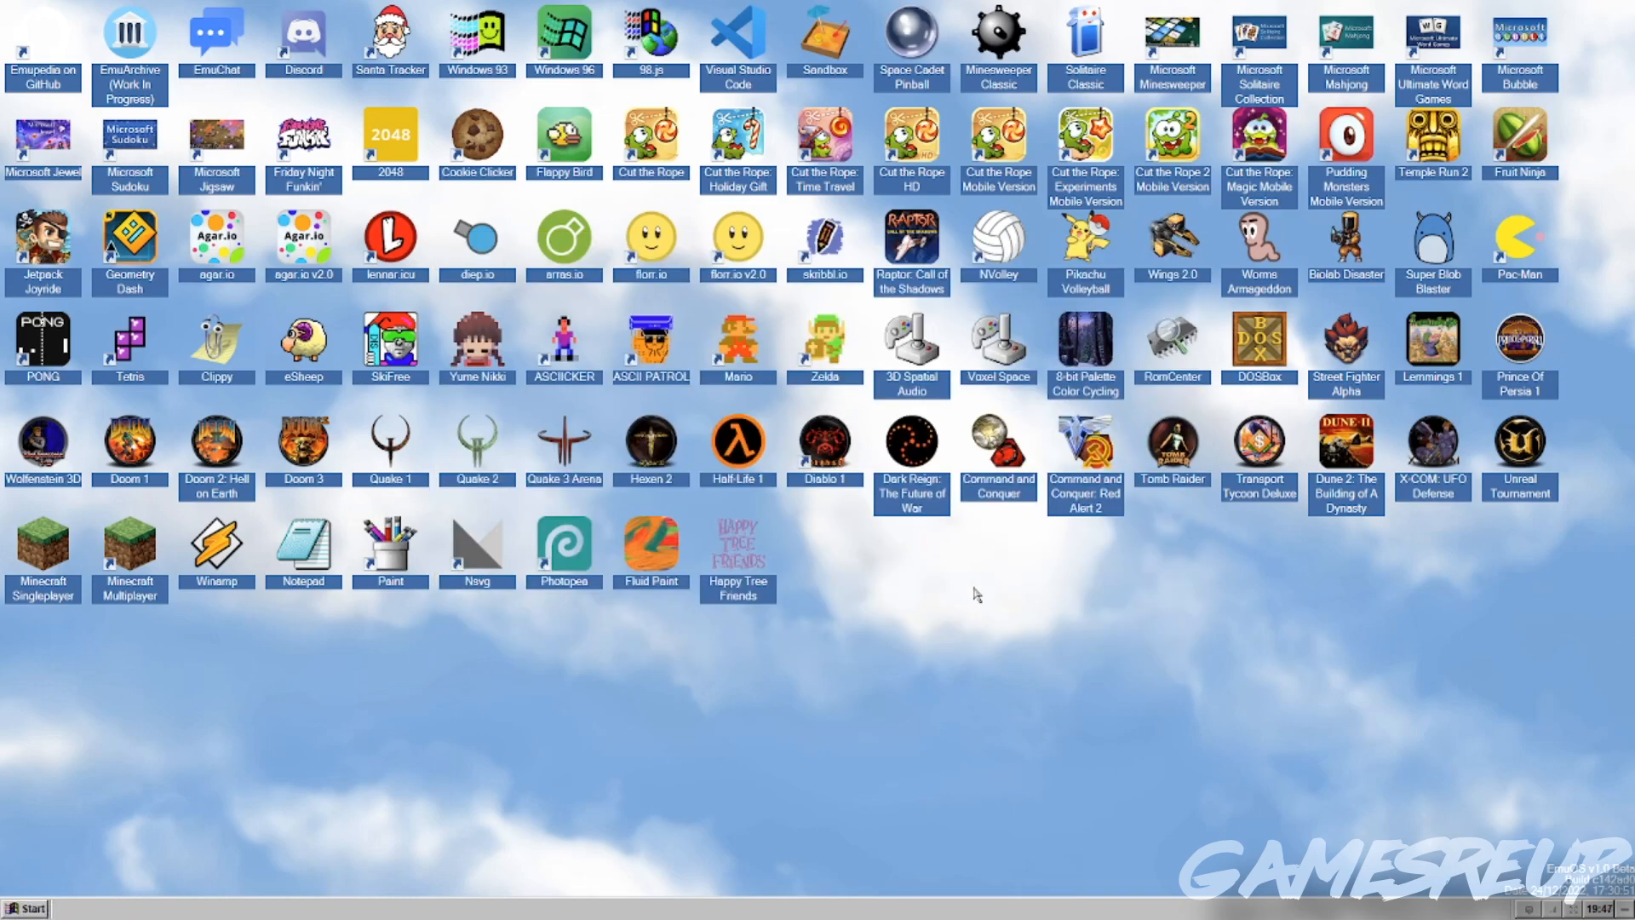
pyautogui.moveTo(758, 478)
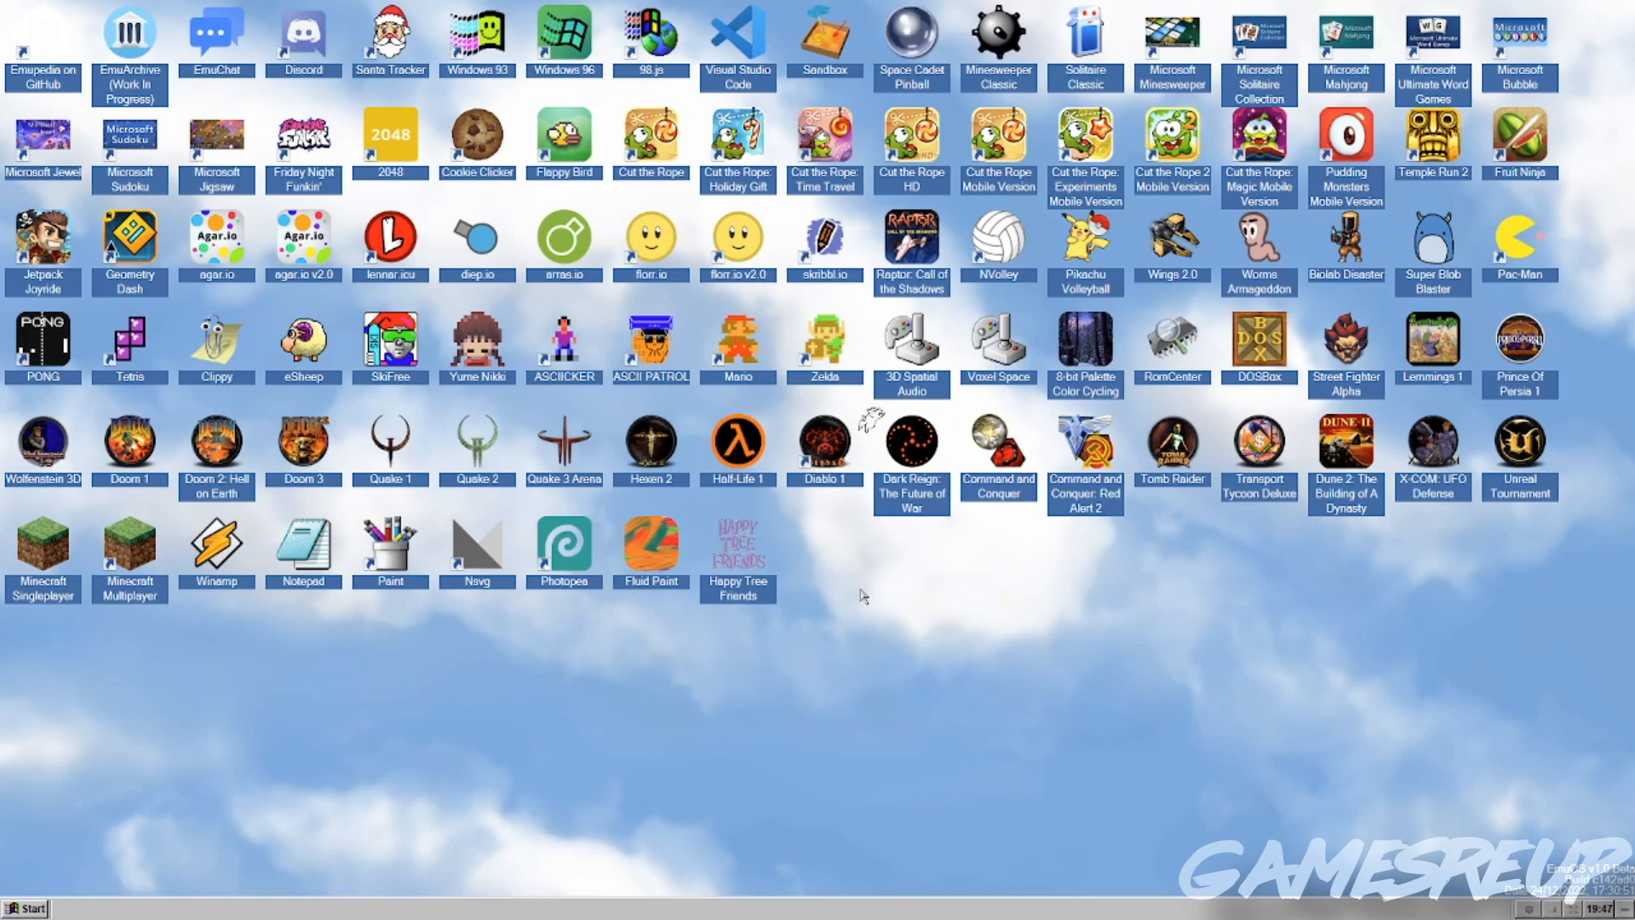
pyautogui.moveTo(970, 386)
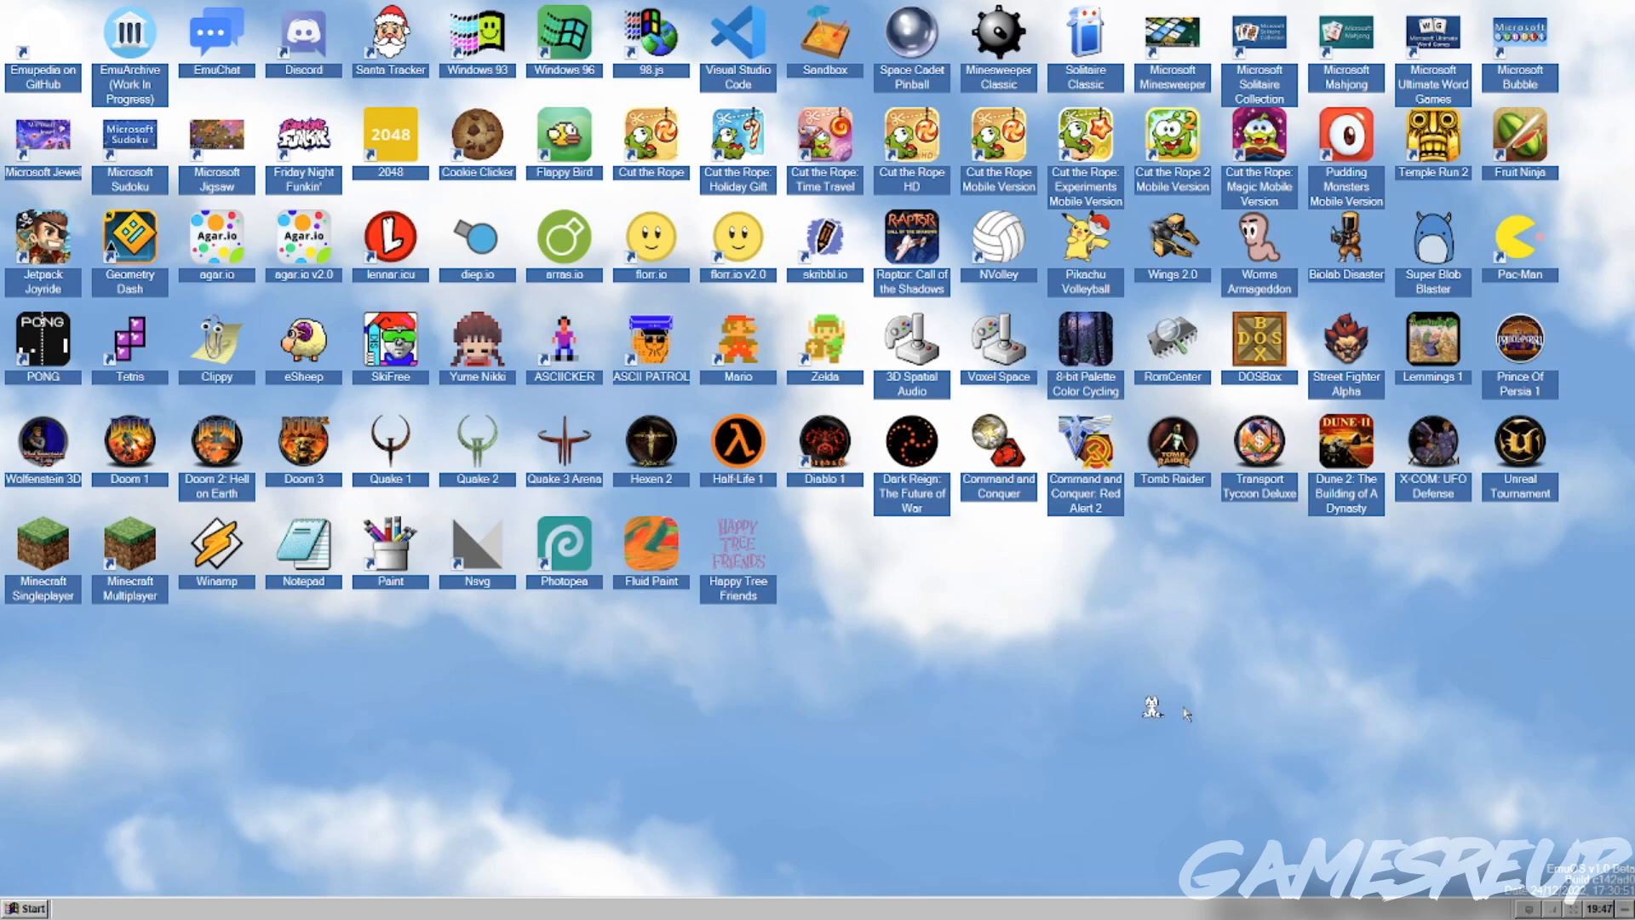
pyautogui.moveTo(906, 584)
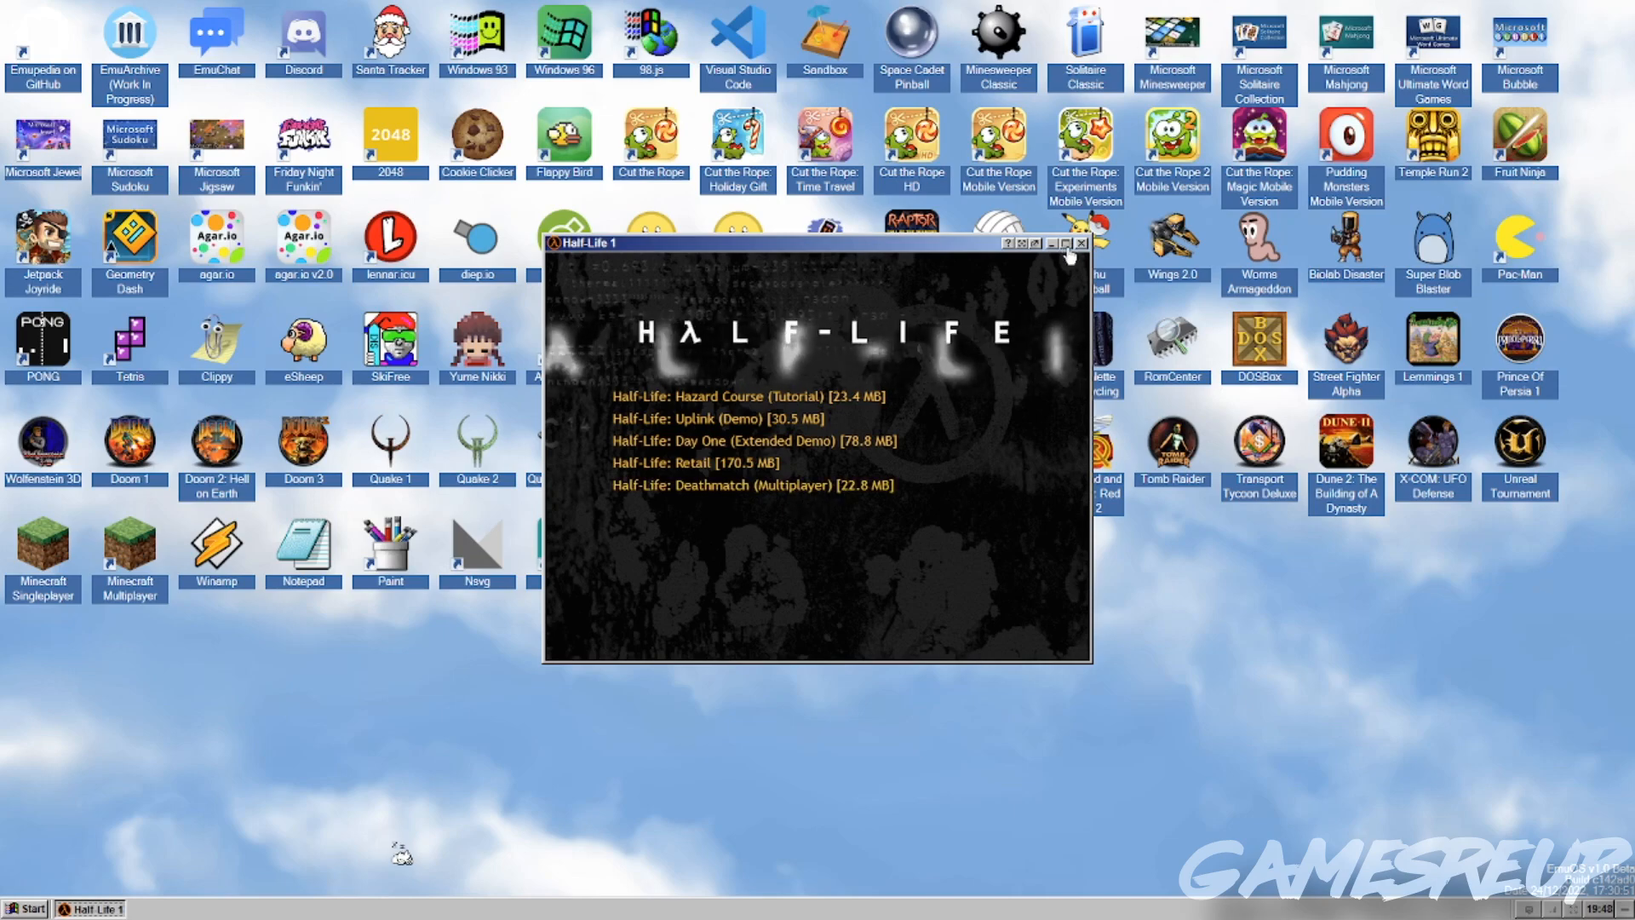
# - Launch the Half-Life: Uplink demo from the Half-Life 1 edition list
pyautogui.click(1067, 243)
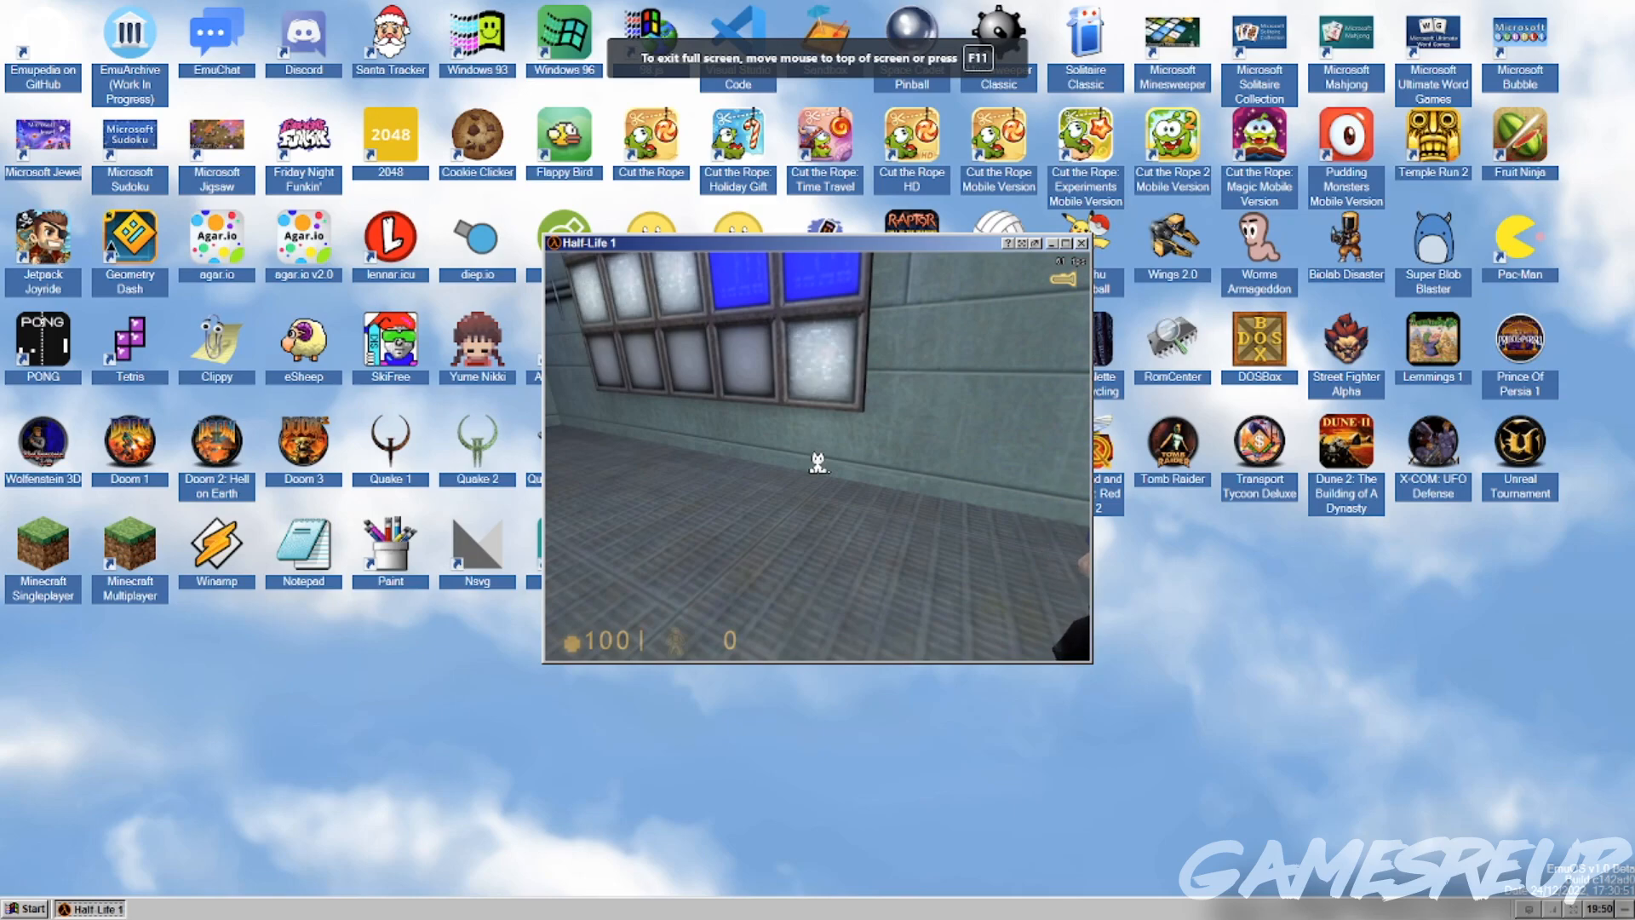
# - Bring up Half-Life's main menu with Console, Resume game, New game and Quit
pyautogui.press('Escape')
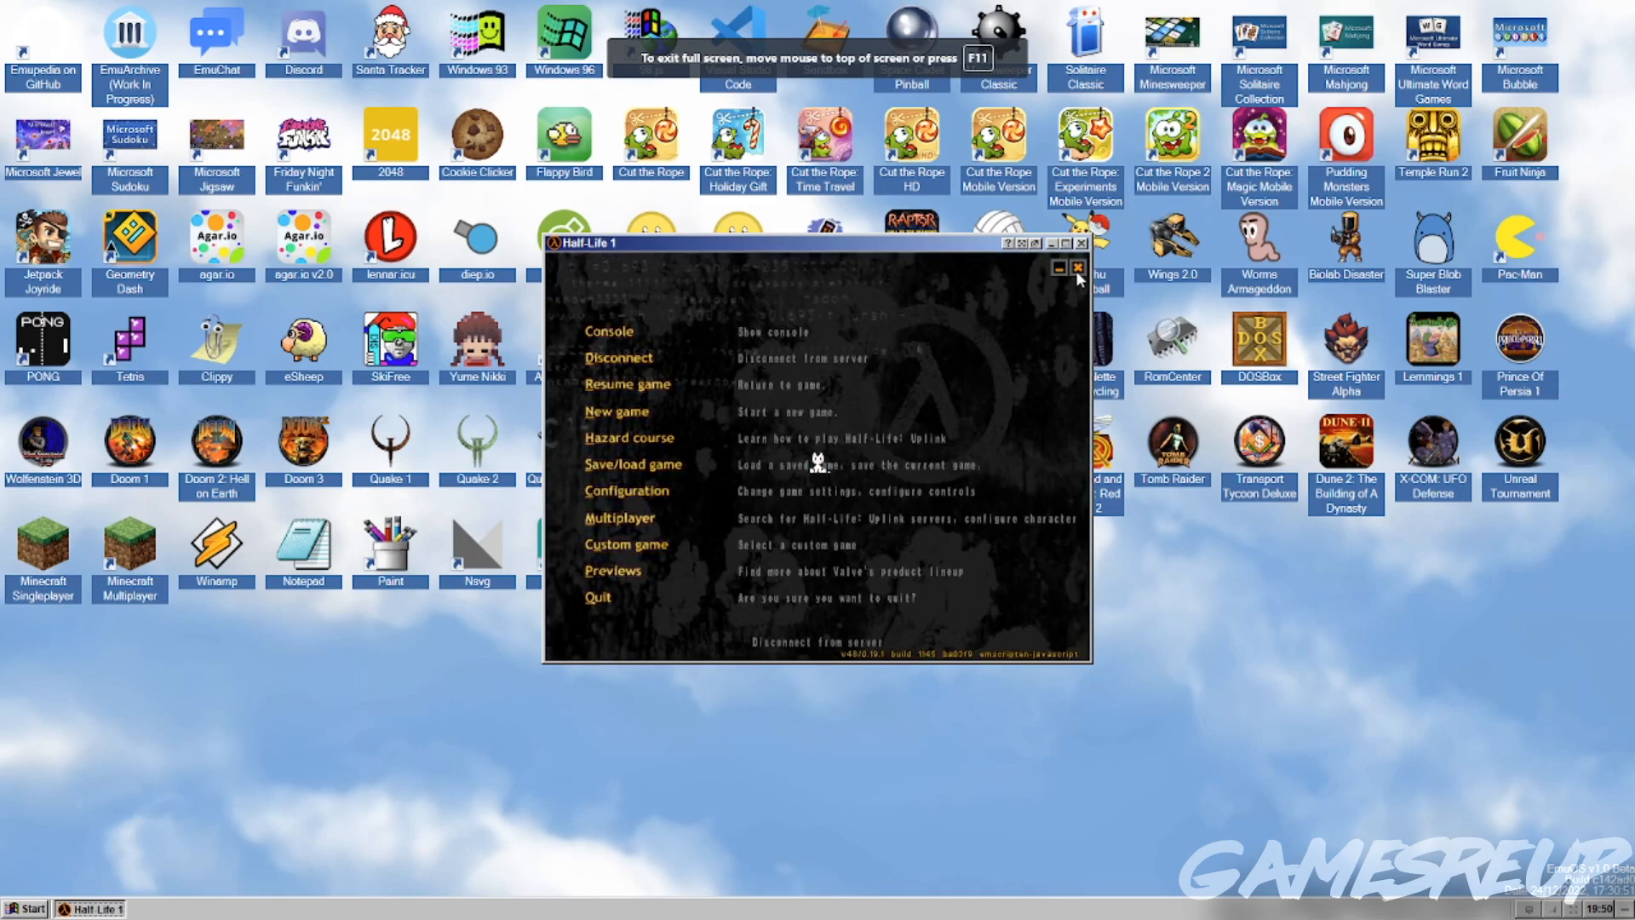
# - Quit Half-Life without saving and return to the desktop
pyautogui.click(598, 596)
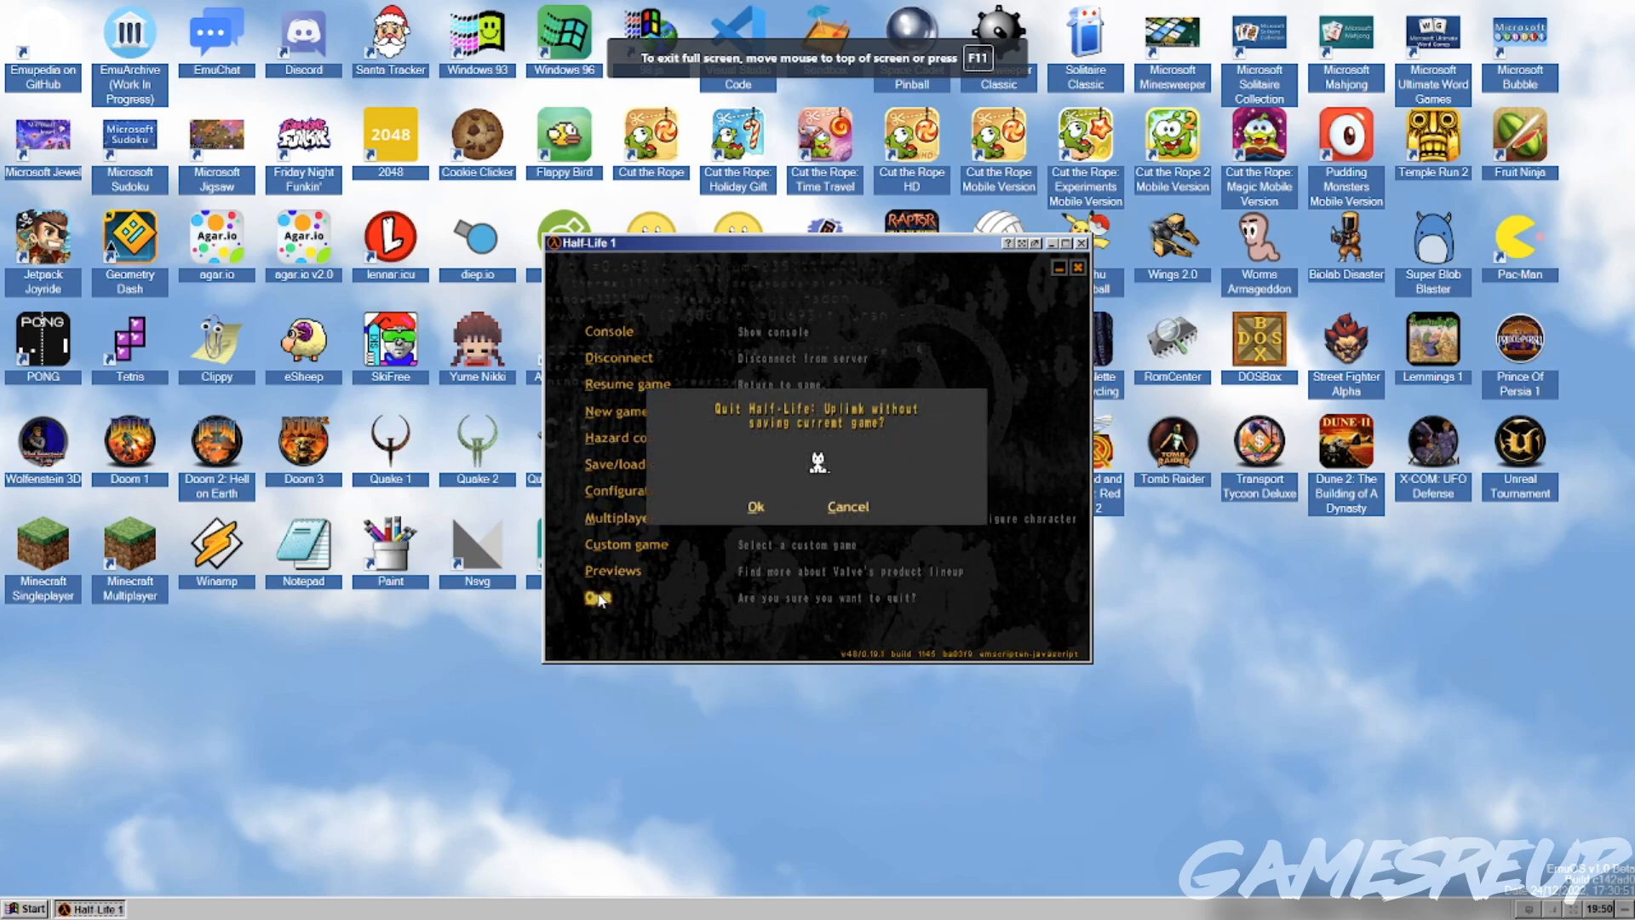
pyautogui.click(847, 506)
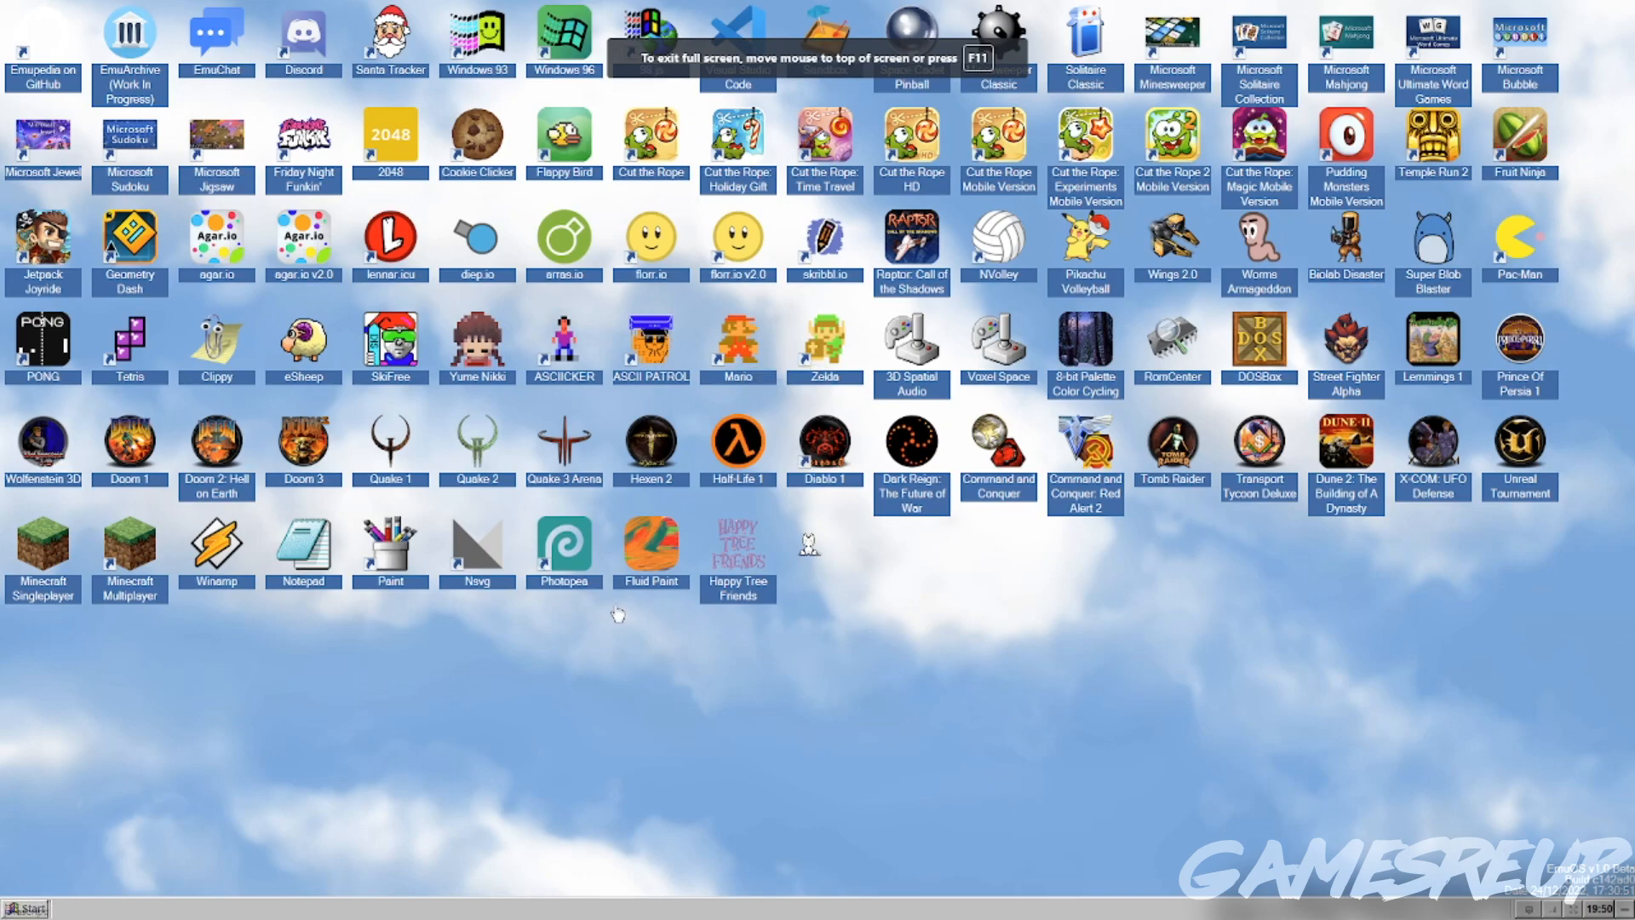
pyautogui.moveTo(417, 484)
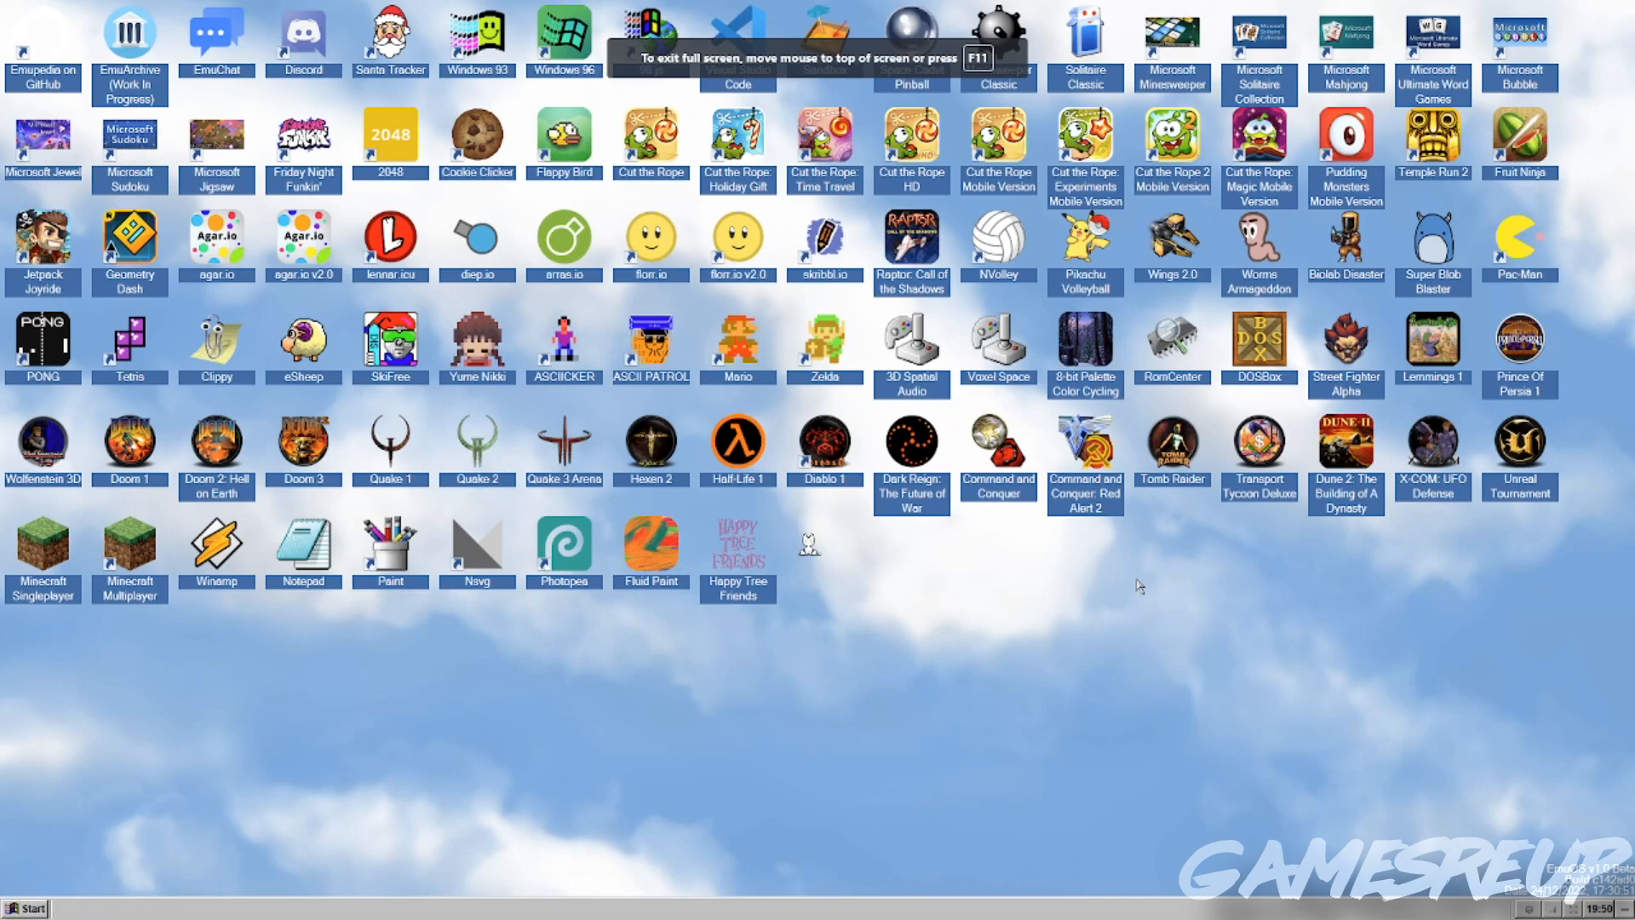
pyautogui.click(24, 909)
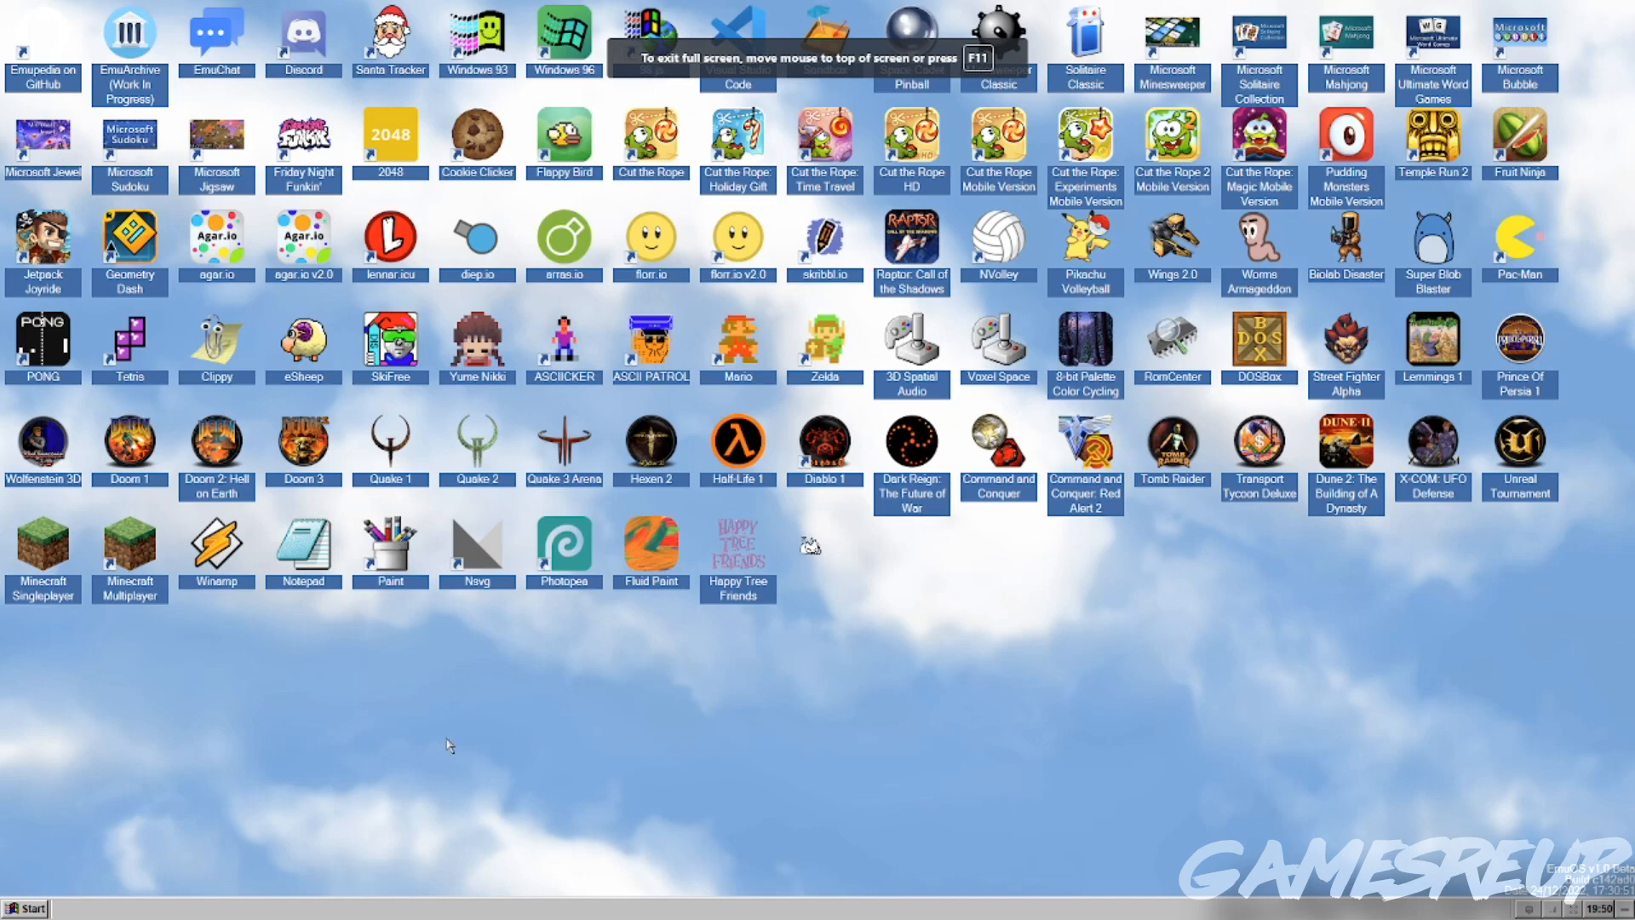
pyautogui.moveTo(909, 618)
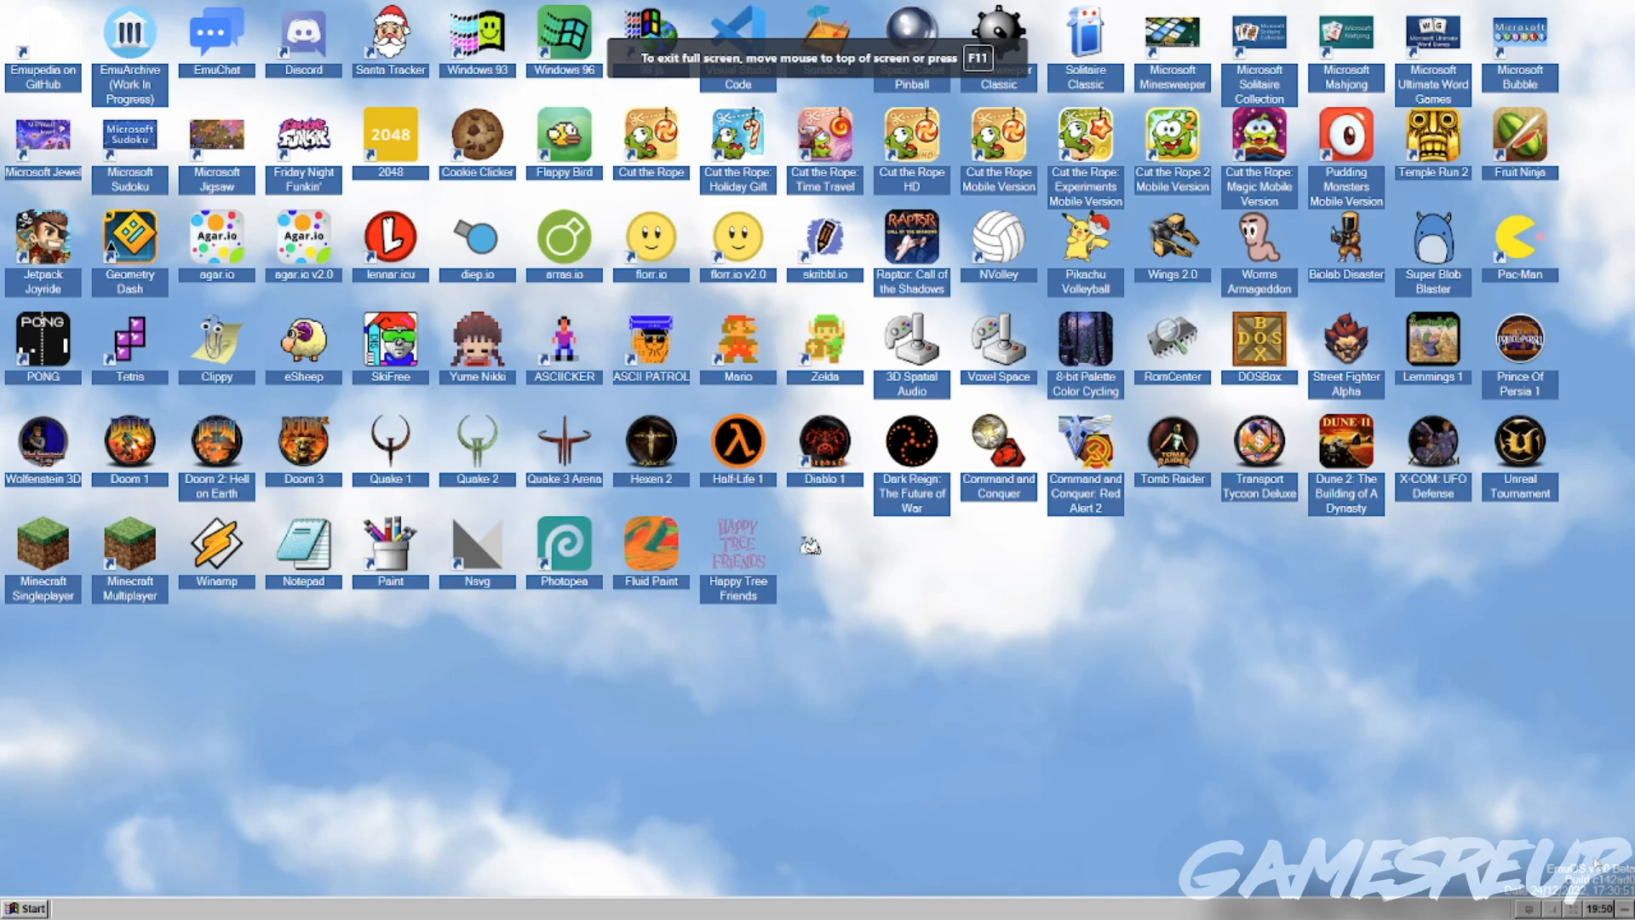
pyautogui.rightClick(809, 544)
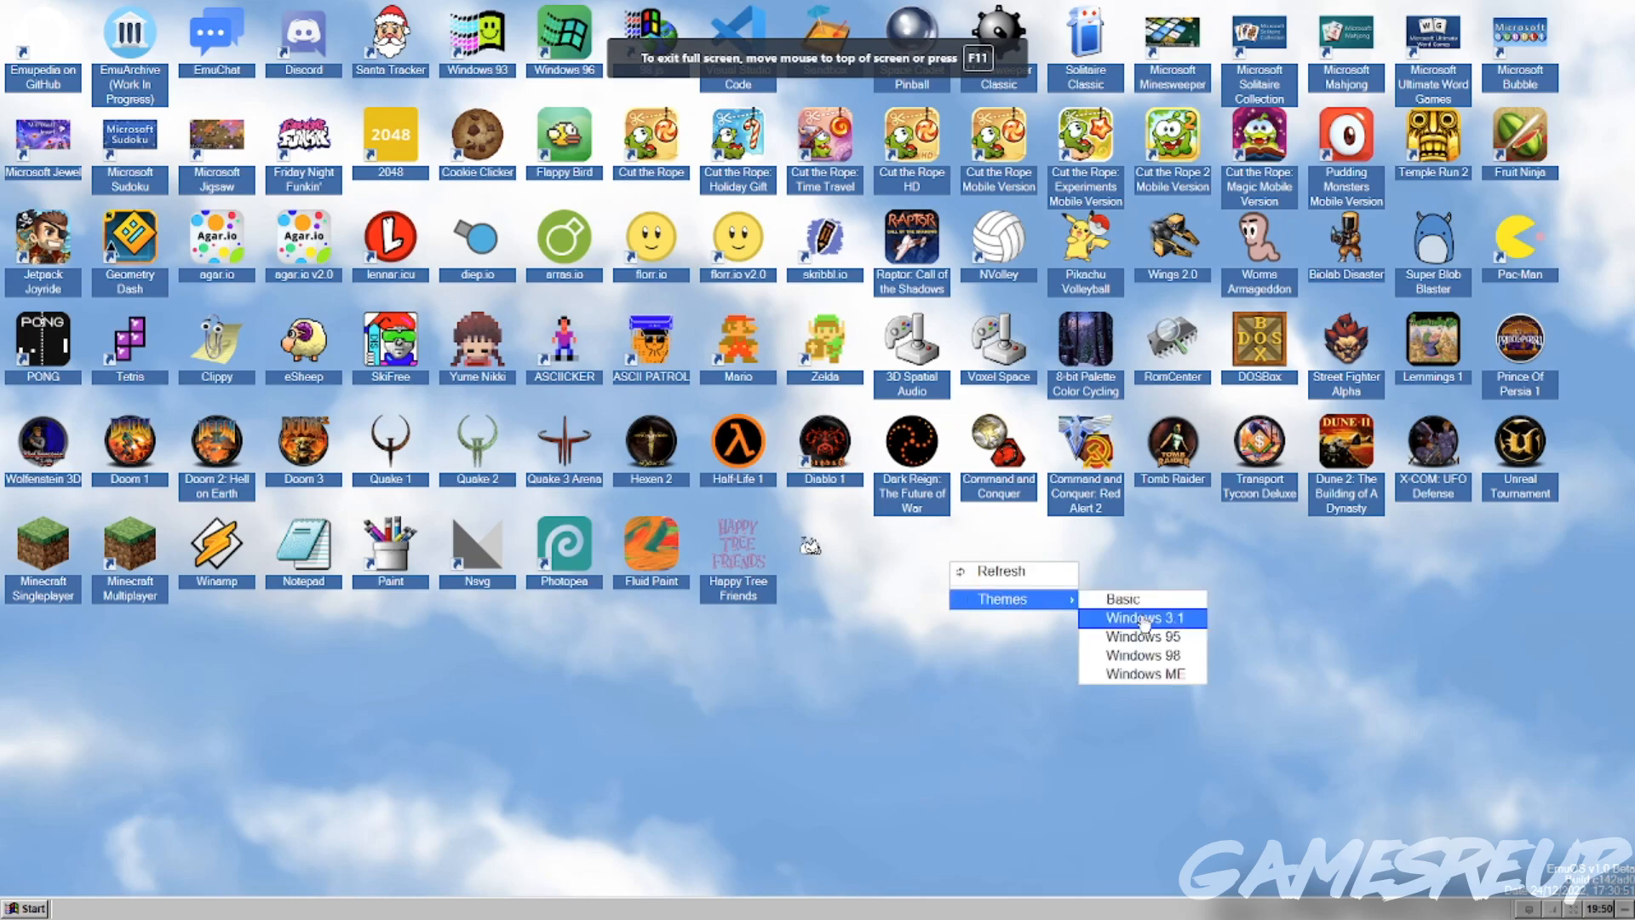
pyautogui.click(1143, 617)
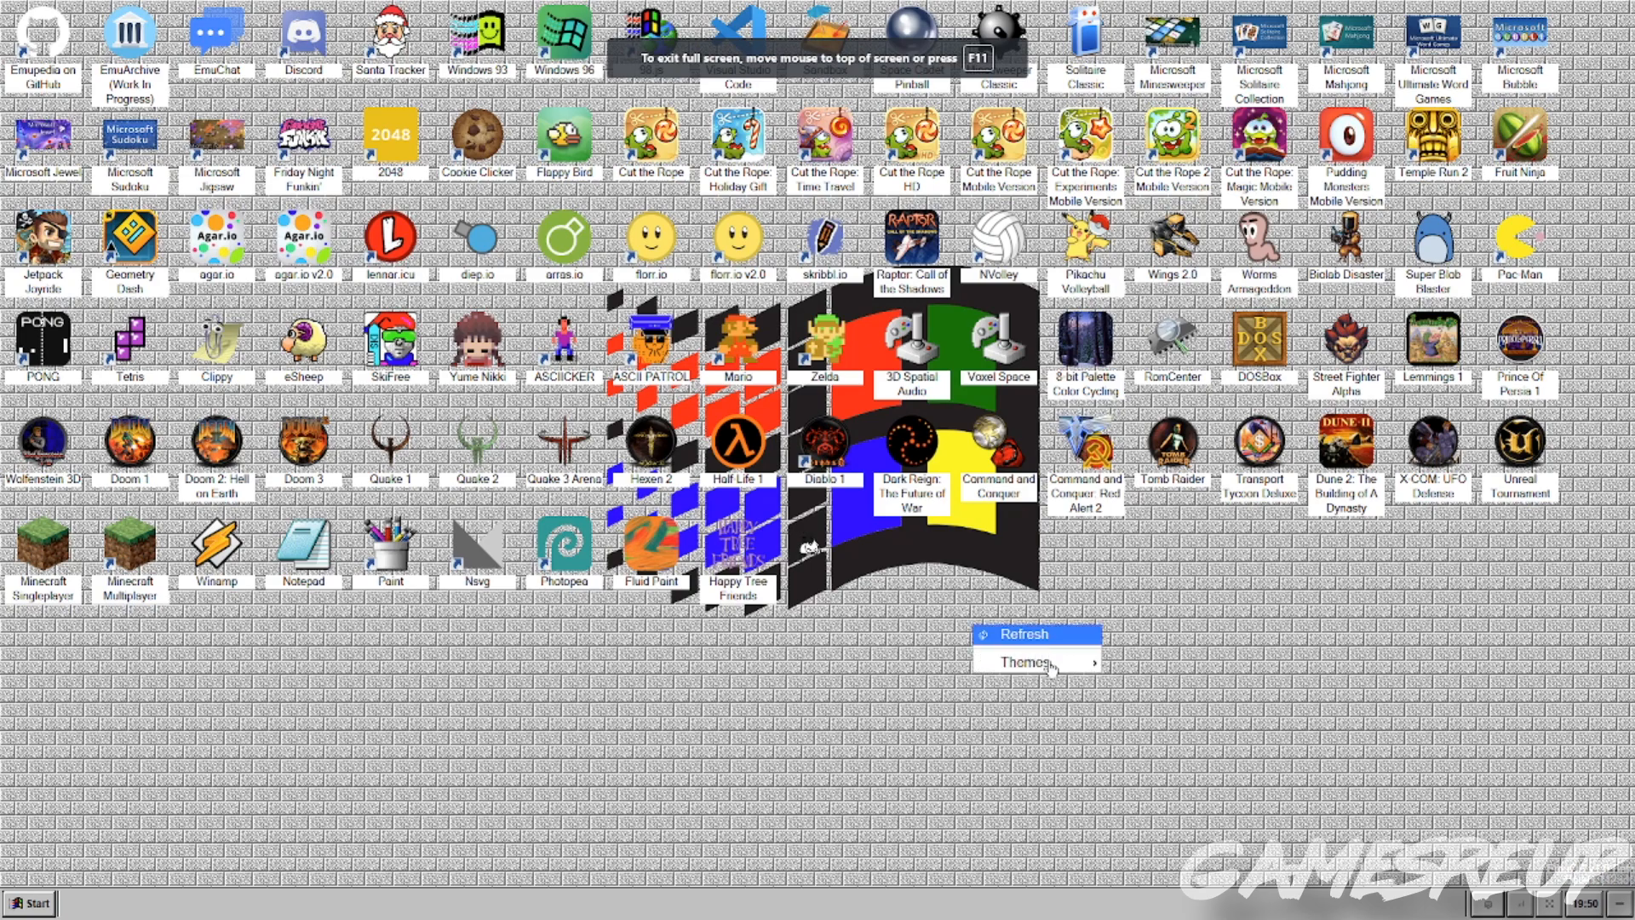
pyautogui.click(1027, 662)
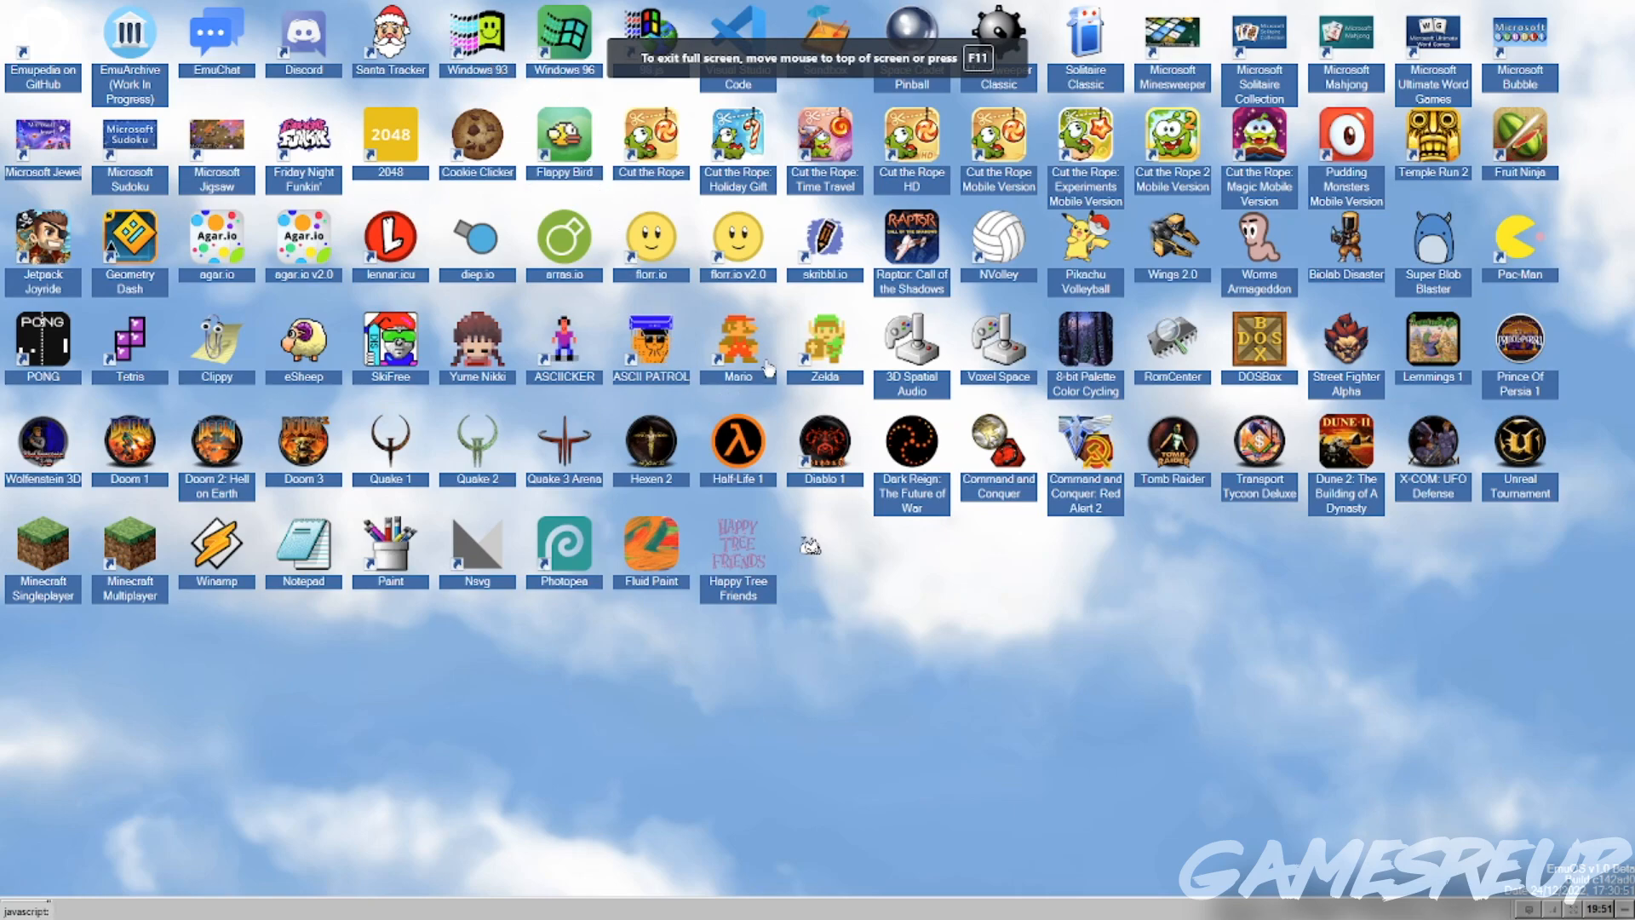
pyautogui.moveTo(301, 40)
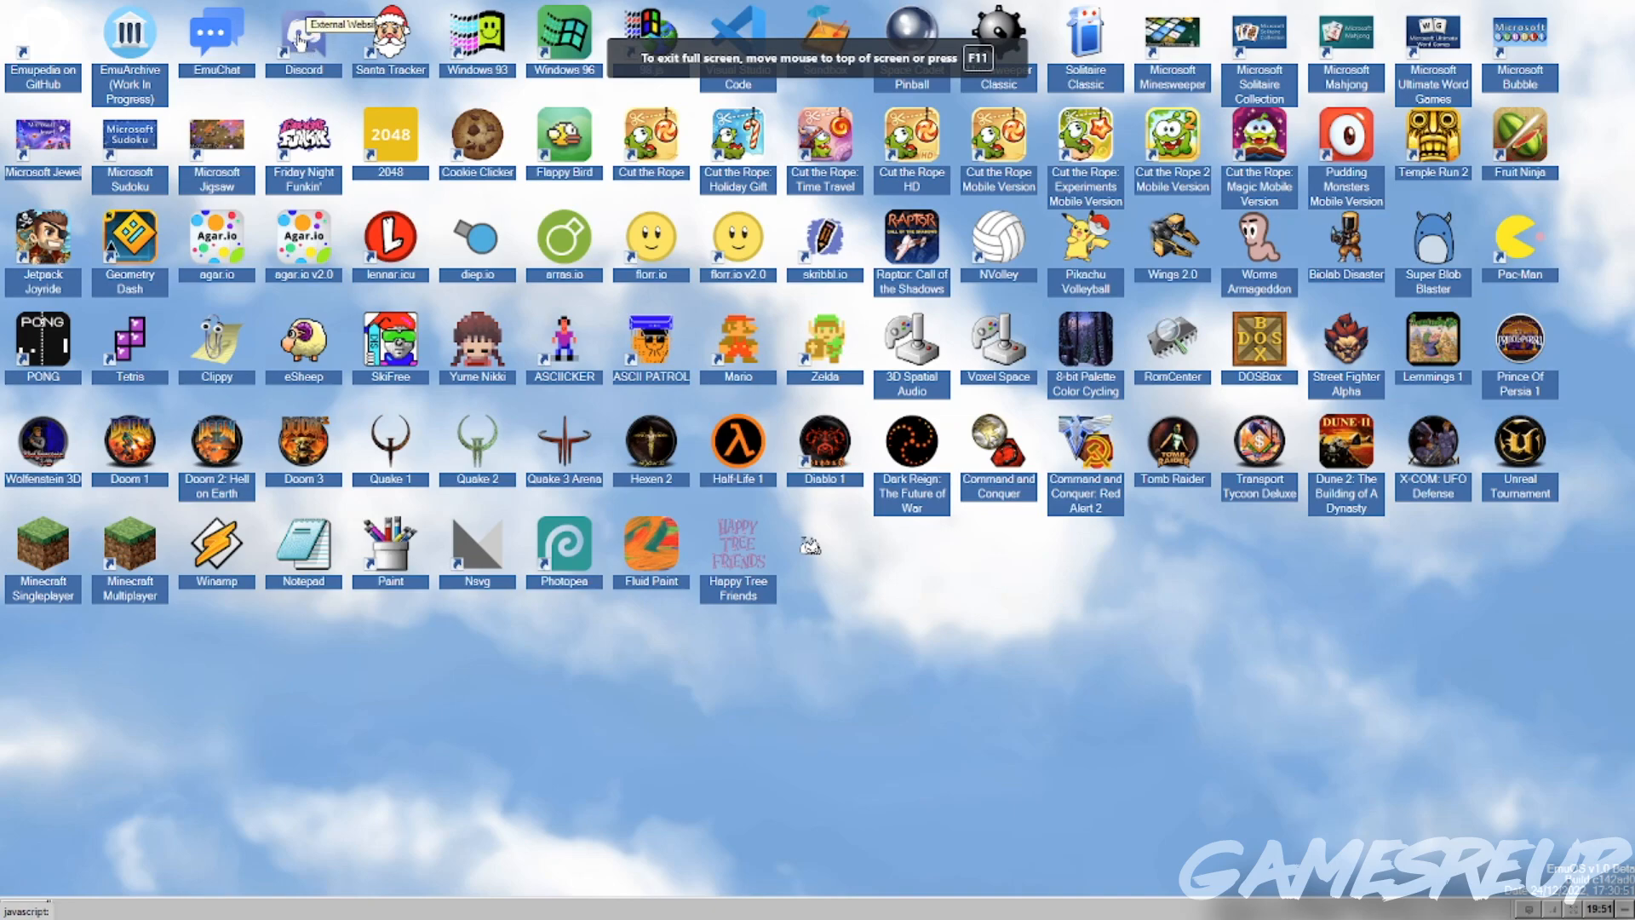
pyautogui.doubleClick(303, 31)
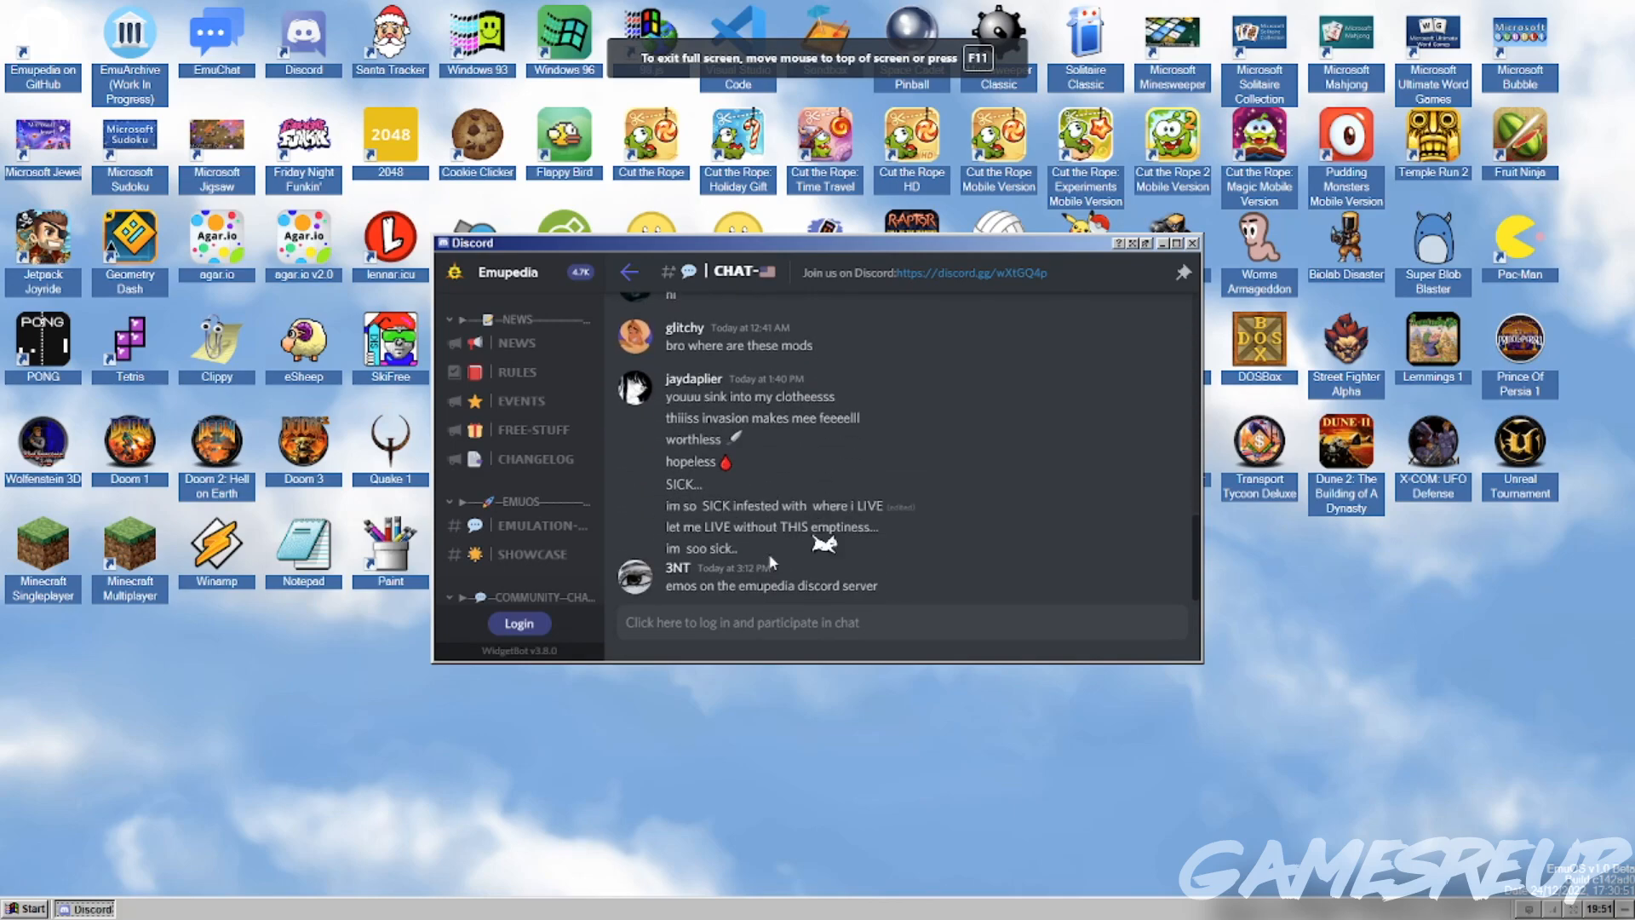
pyautogui.click(518, 622)
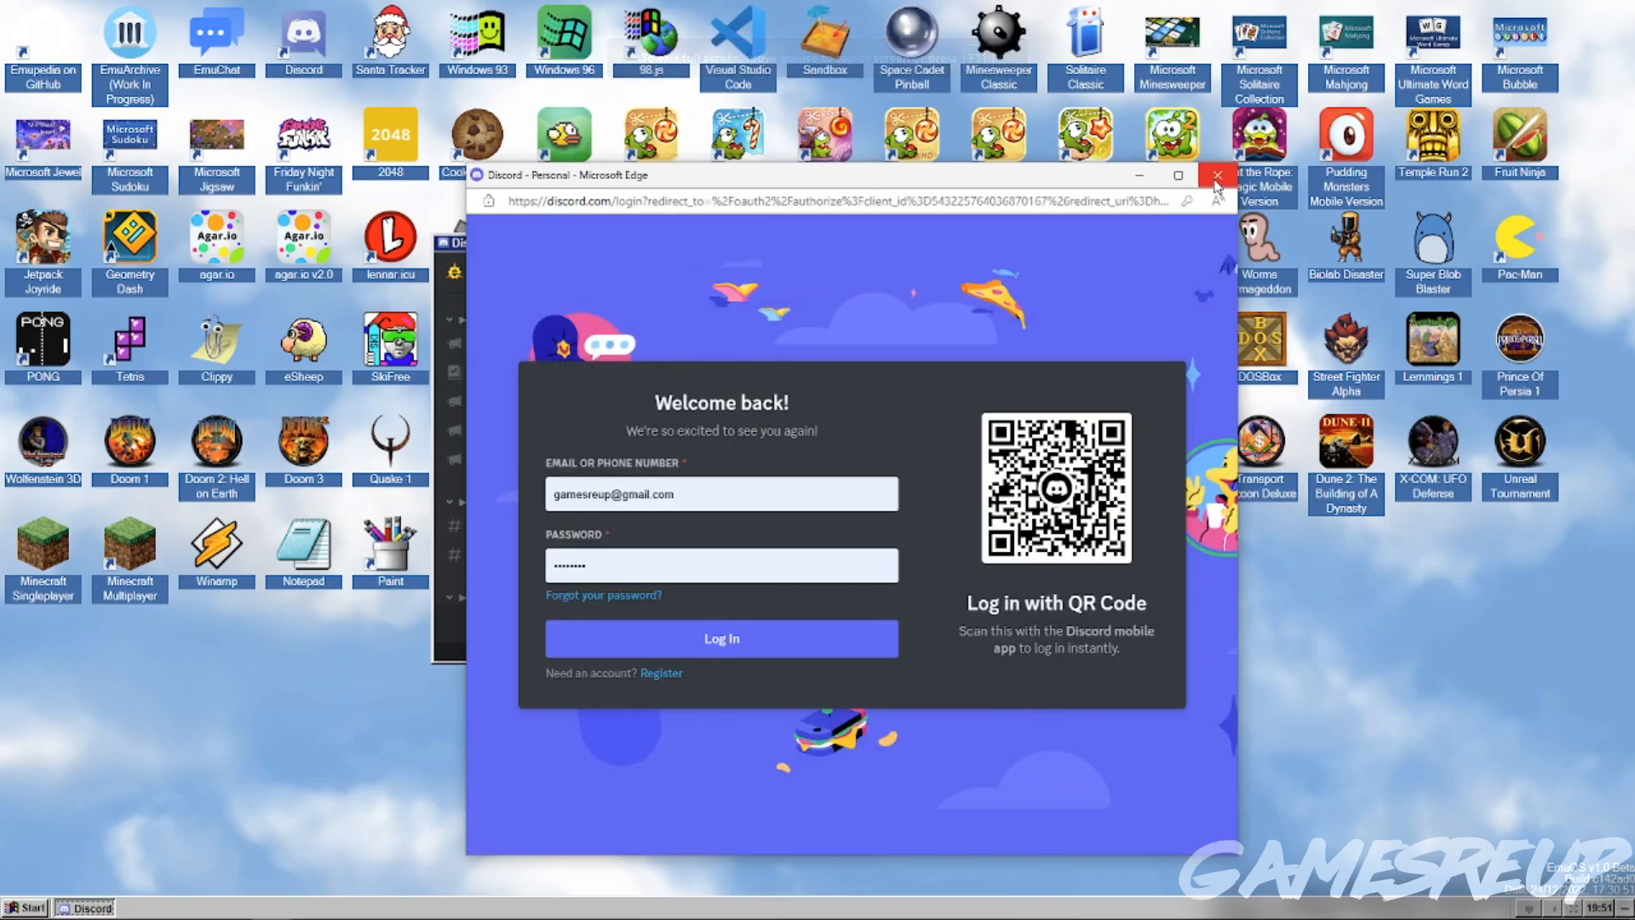
pyautogui.click(1215, 175)
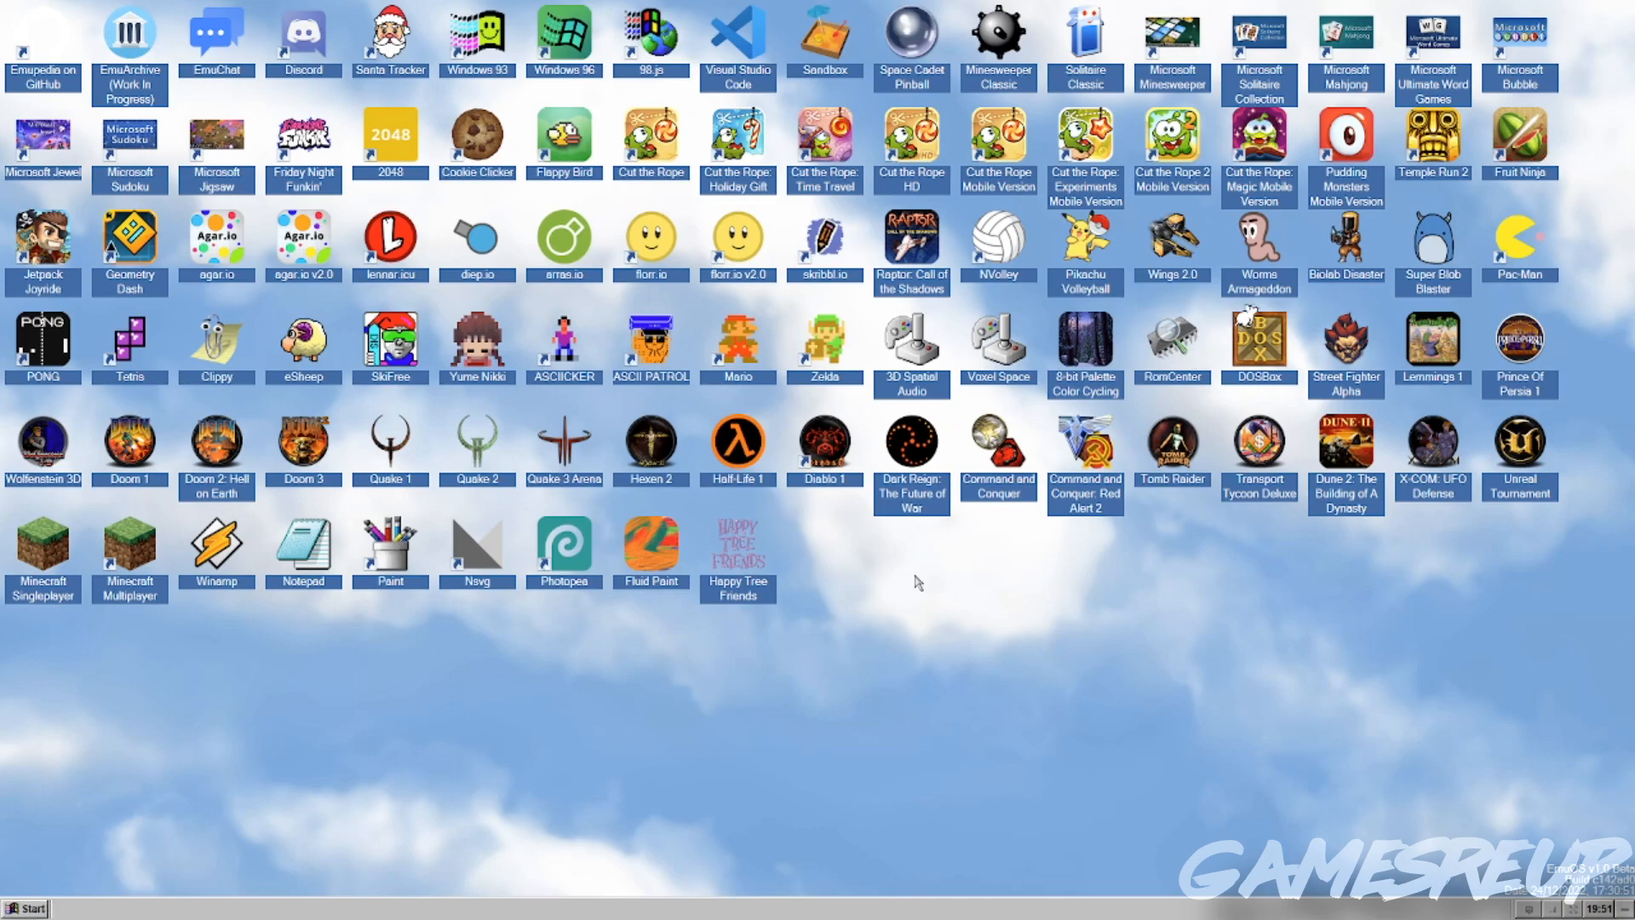
pyautogui.moveTo(781, 363)
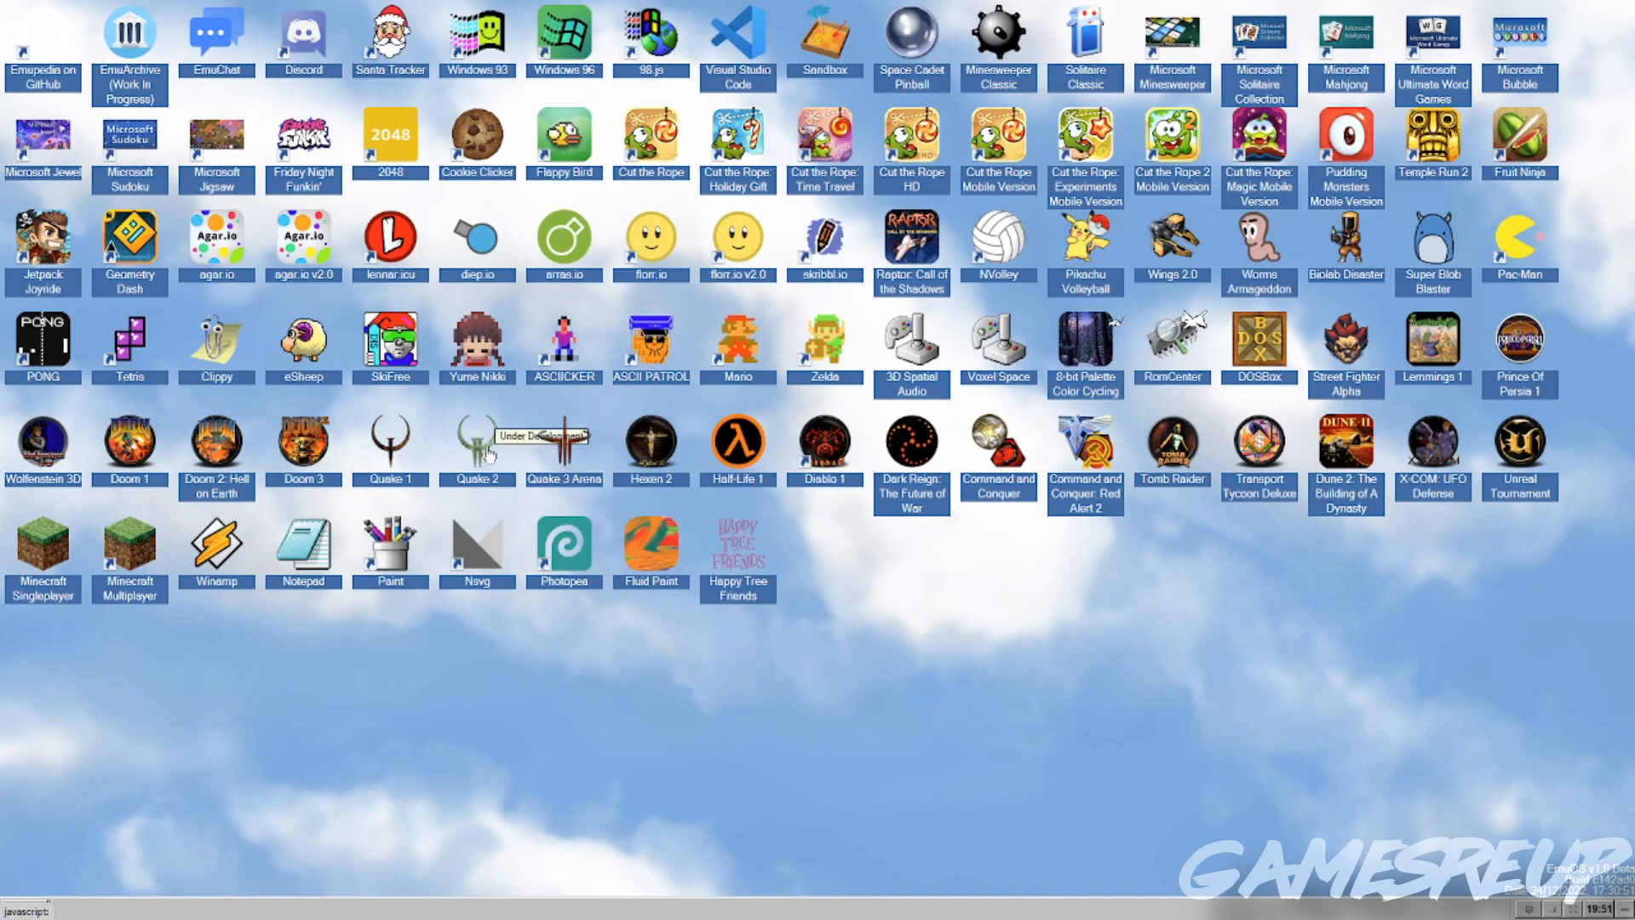
pyautogui.moveTo(312, 449)
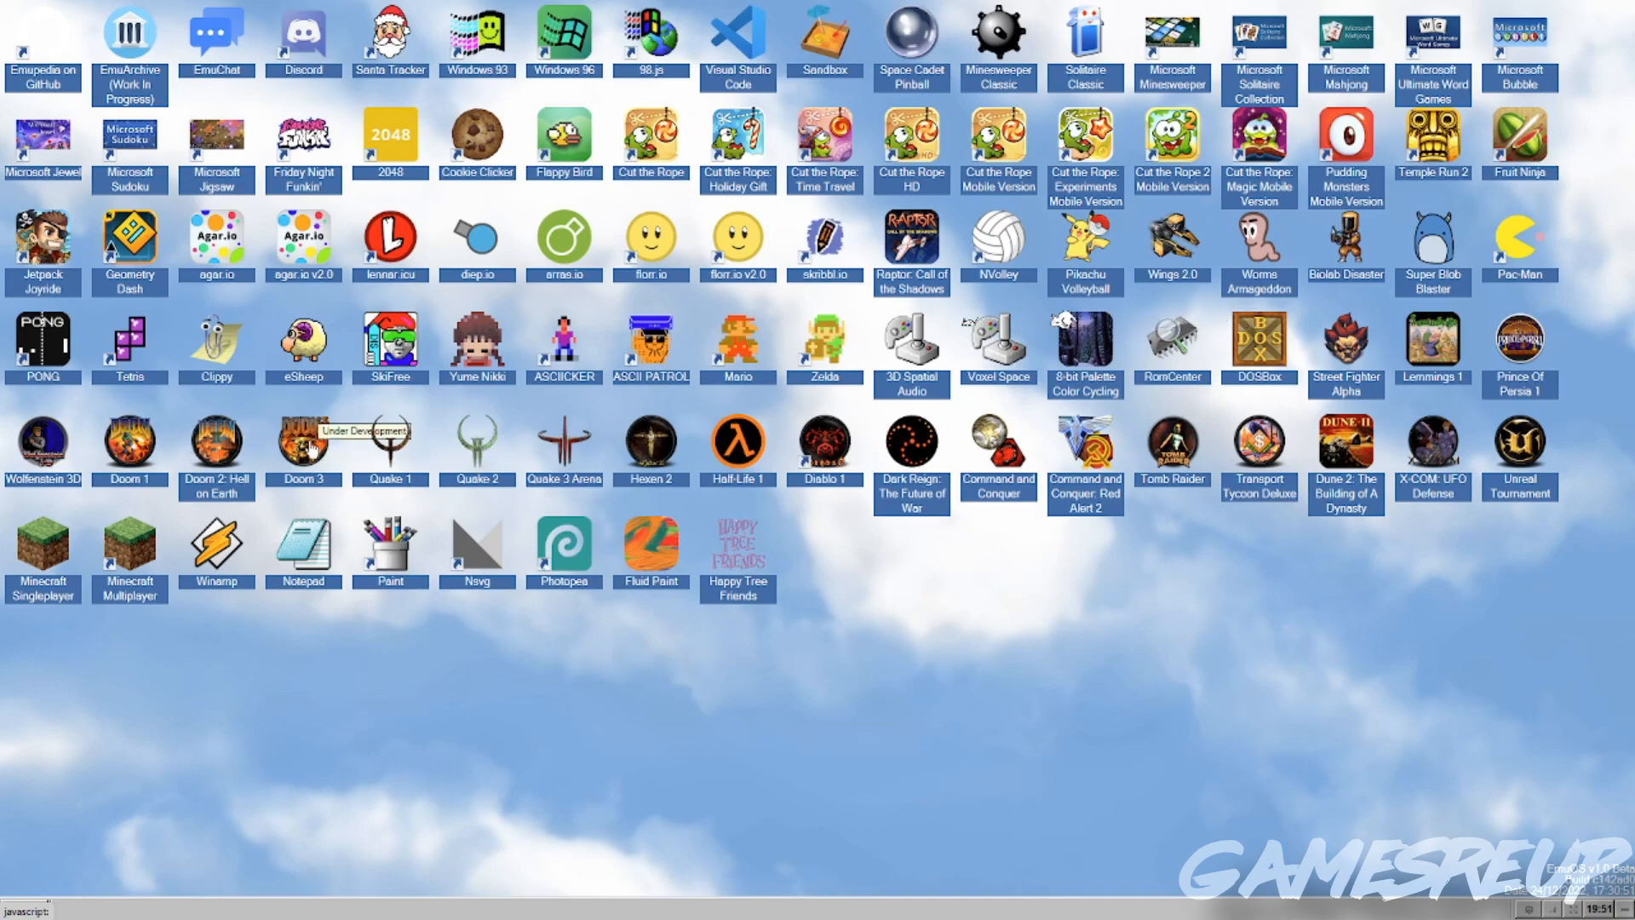
pyautogui.moveTo(1052, 531)
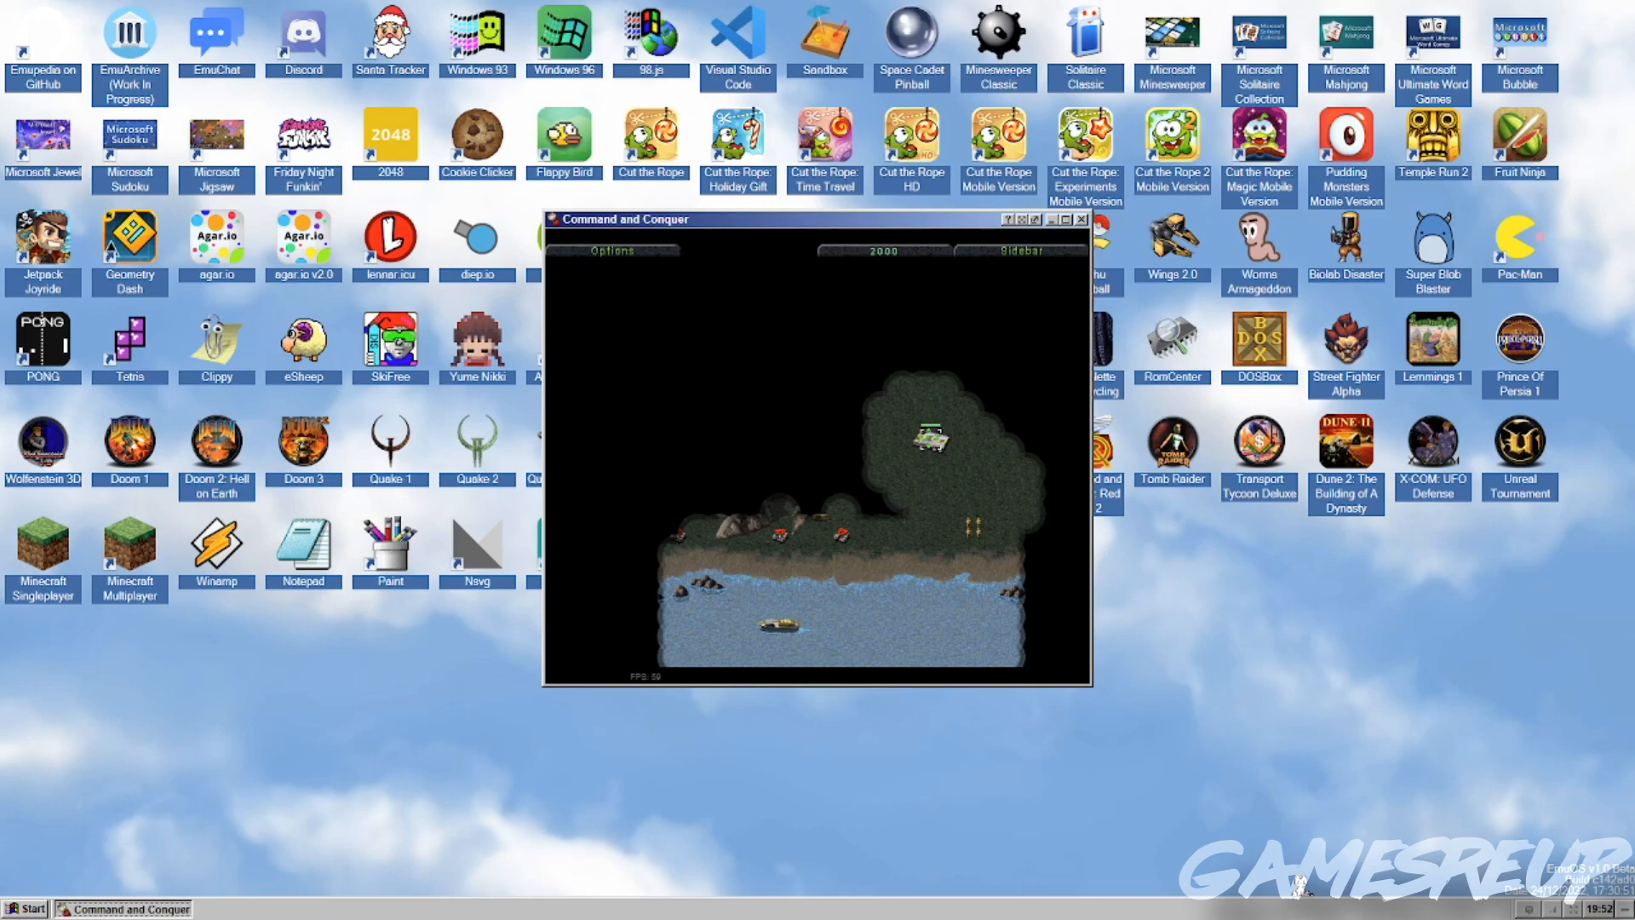
pyautogui.click(1020, 251)
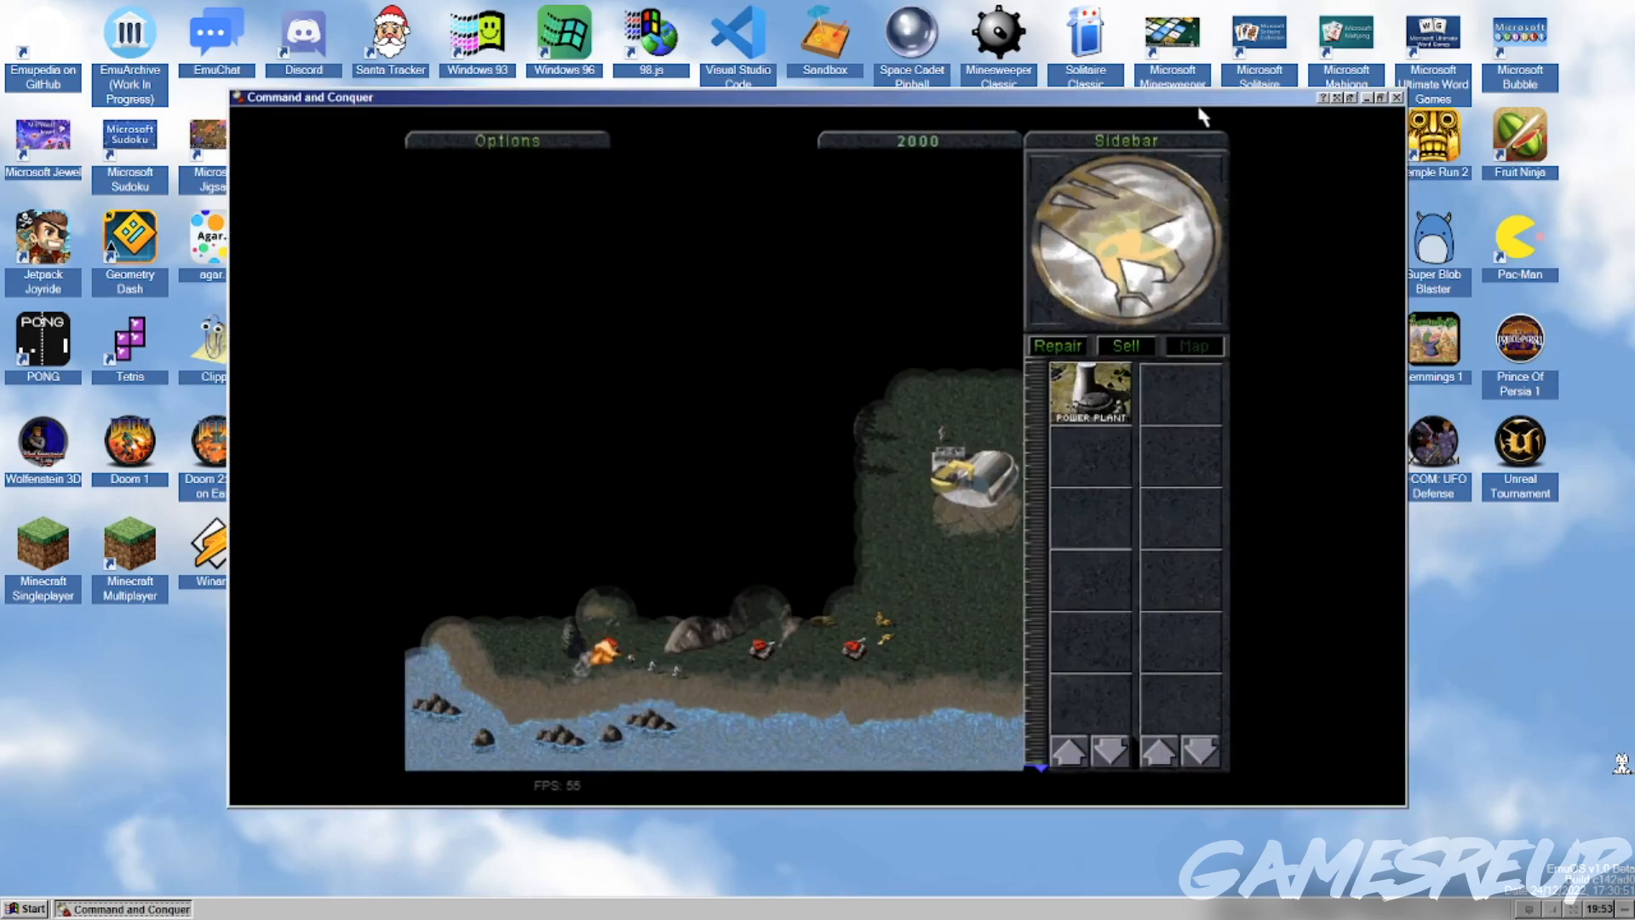
pyautogui.click(1380, 97)
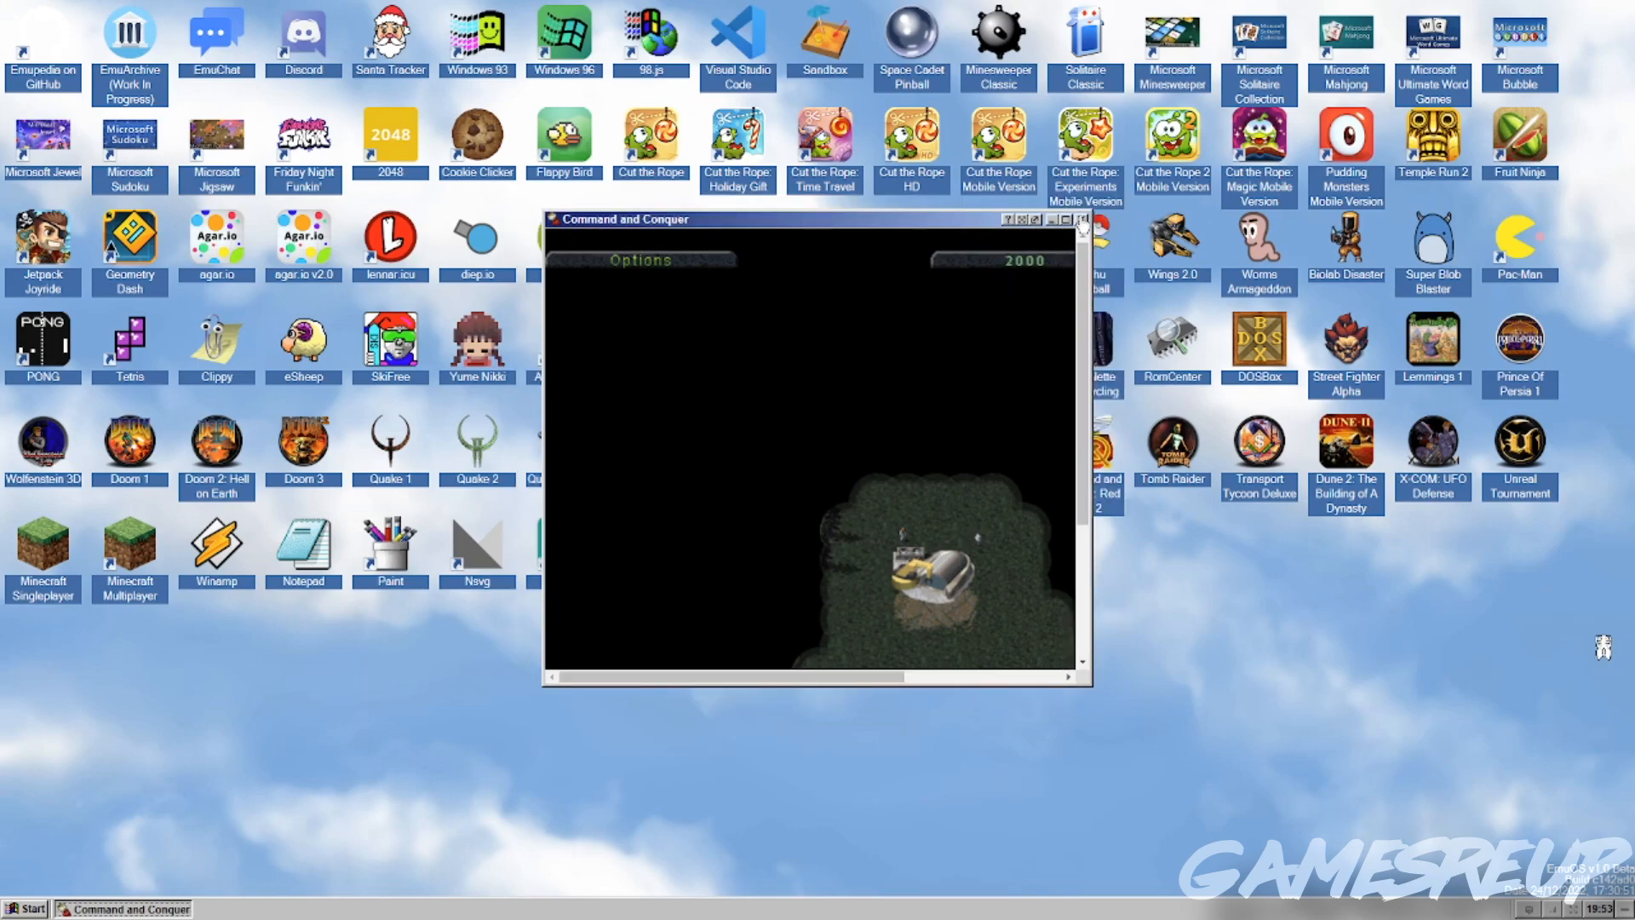
pyautogui.click(1082, 219)
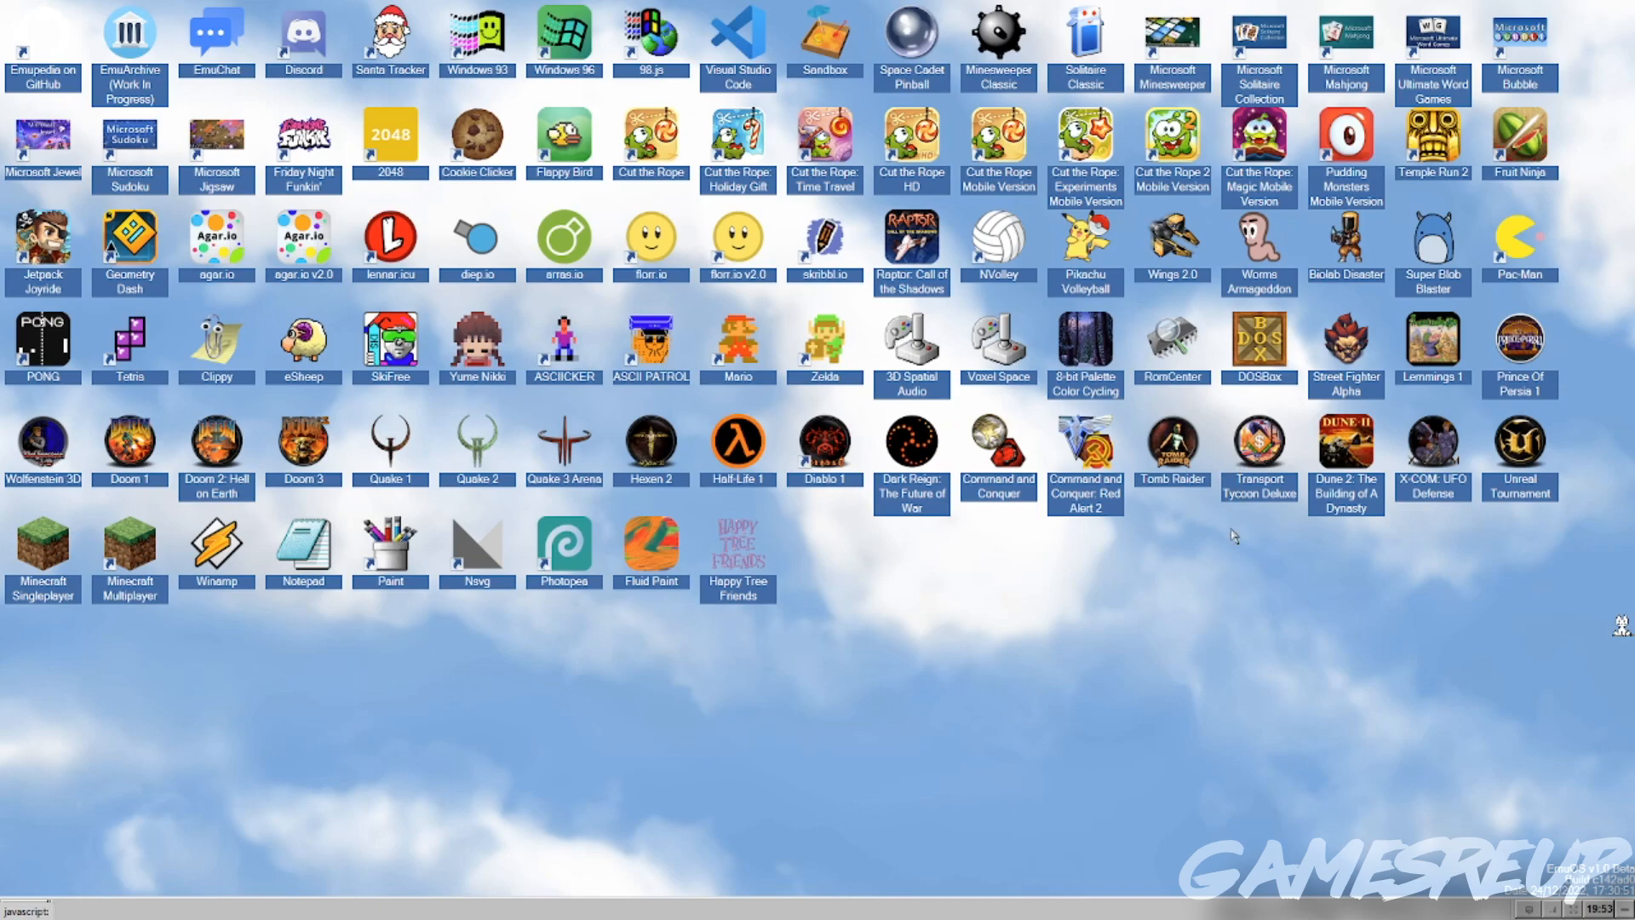
pyautogui.moveTo(1259, 335)
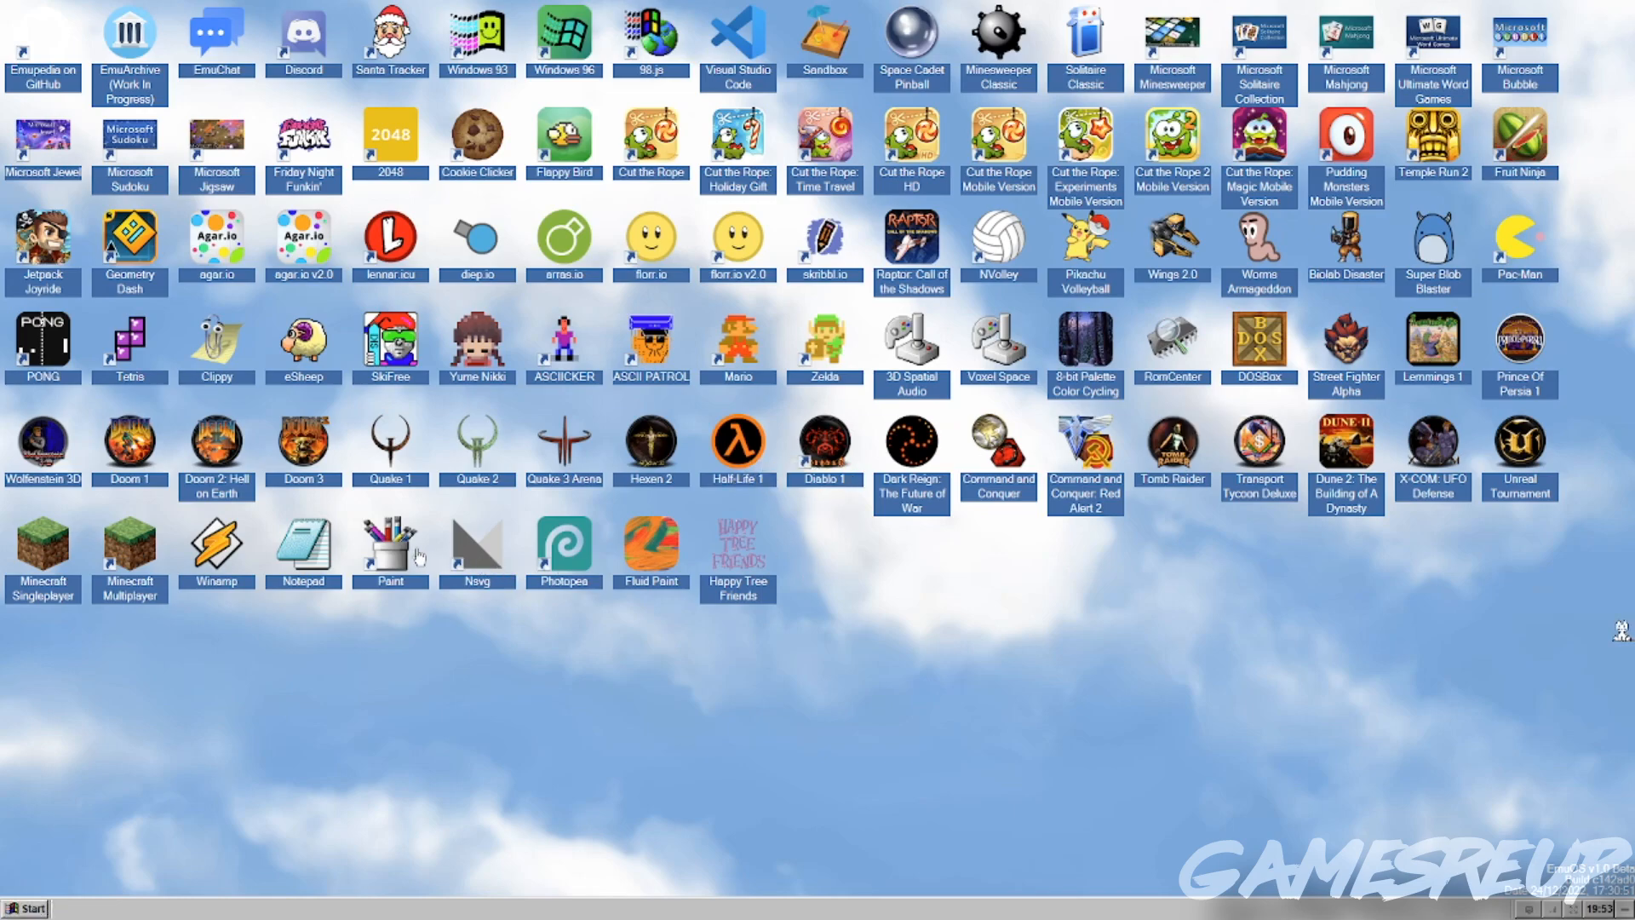
# - Open Paint, move Winamp left off the canvas, and play its playlist
pyautogui.doubleClick(390, 546)
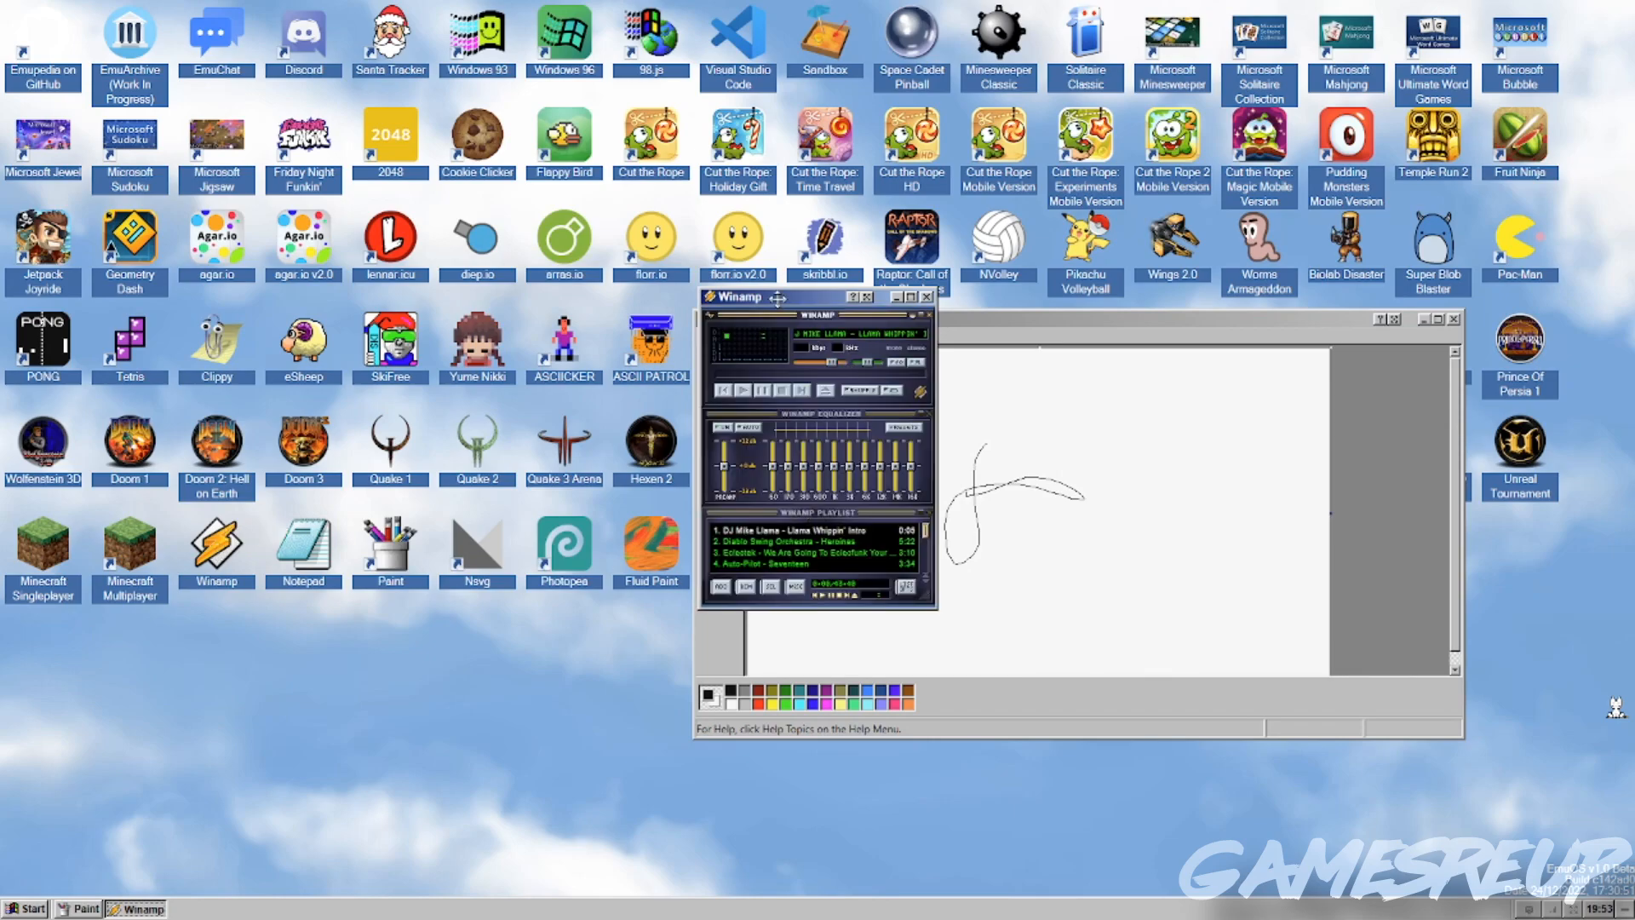
pyautogui.moveTo(813, 297); pyautogui.dragTo(532, 251)
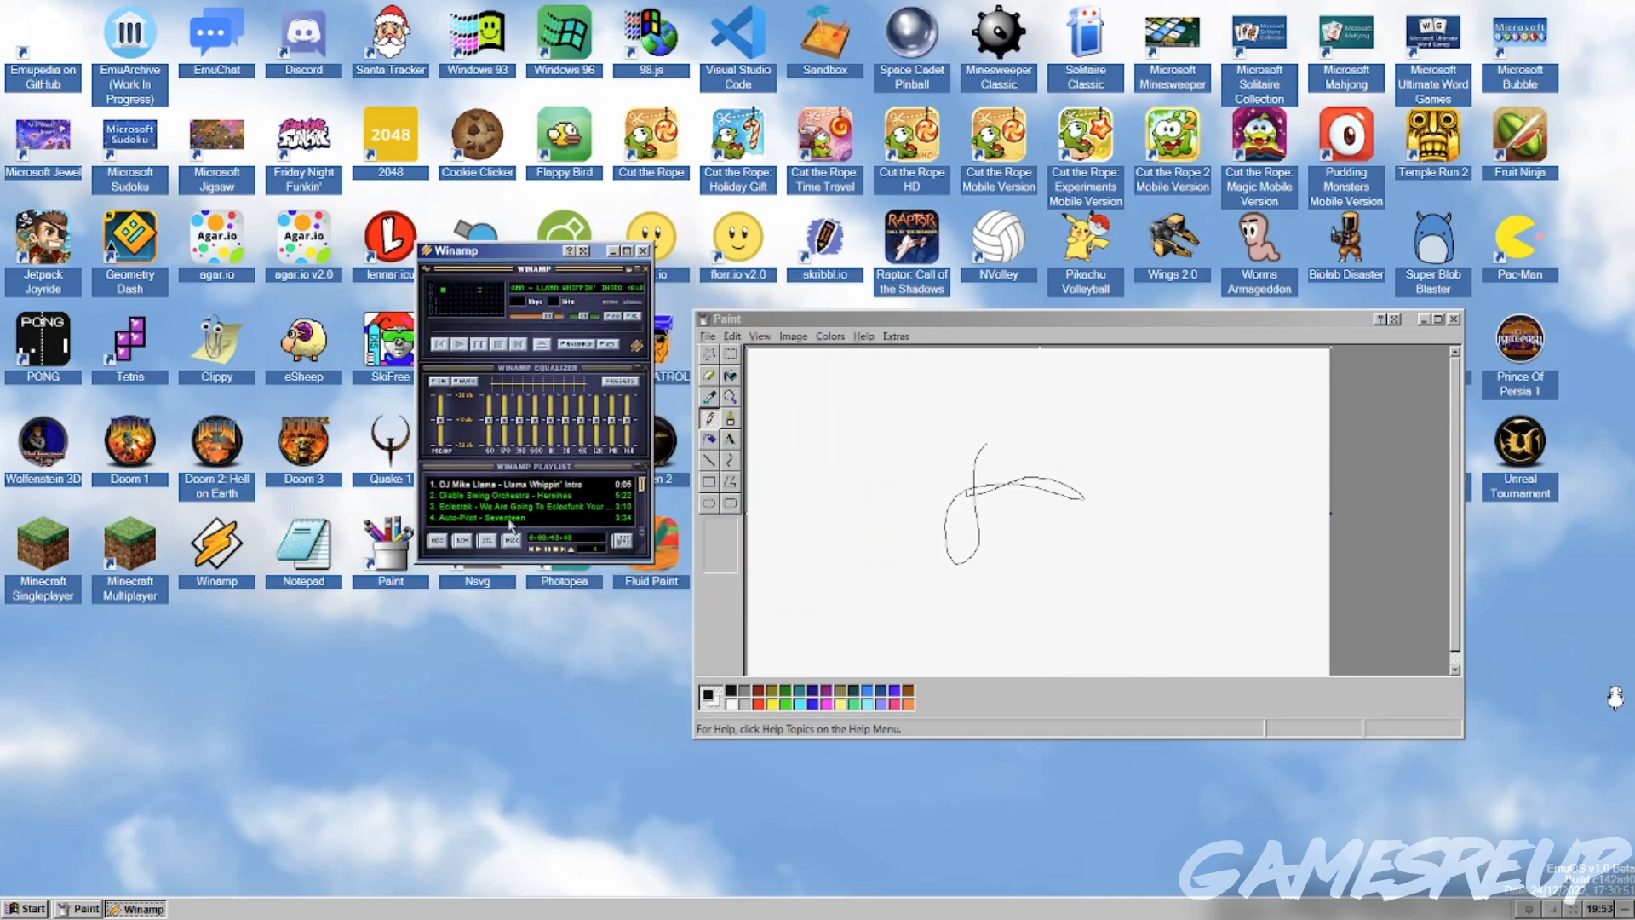
pyautogui.click(441, 345)
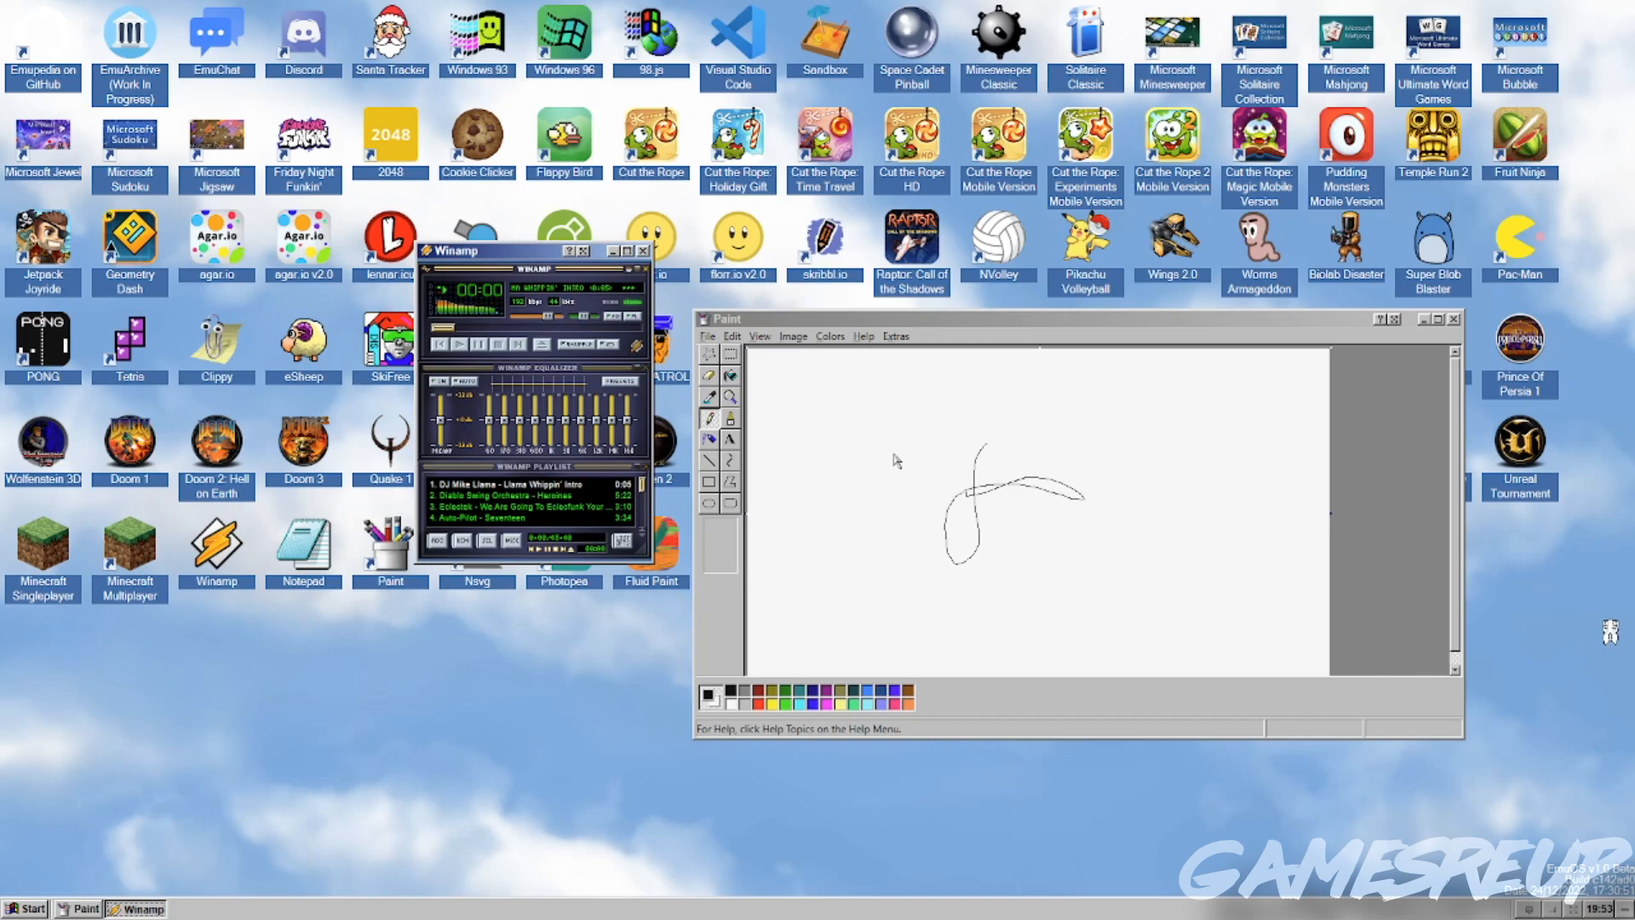